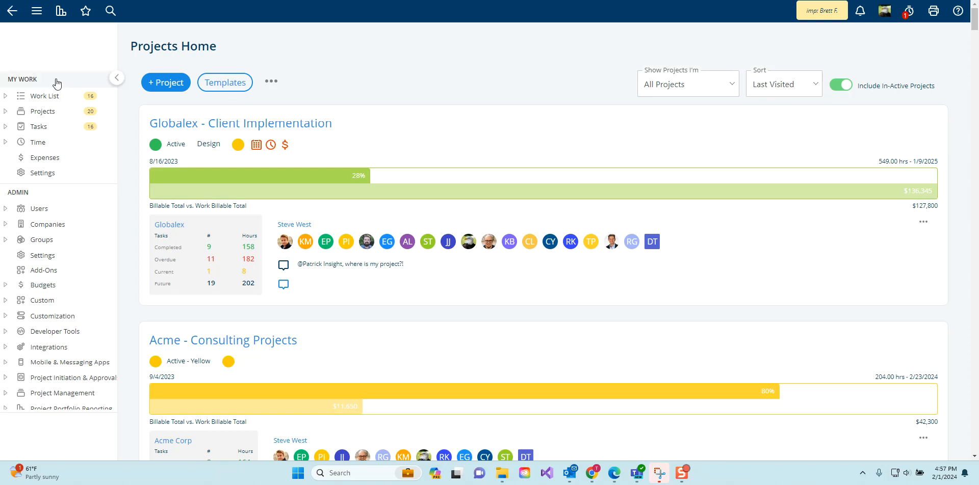
pyautogui.moveTo(51, 316)
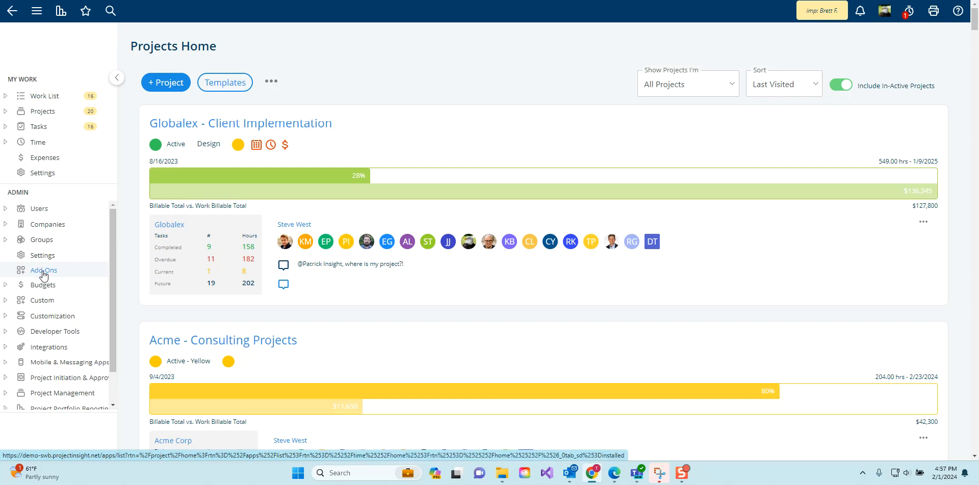
# Reach the Add-Ons administration page and reveal the main navigation list.
pyautogui.click(44, 270)
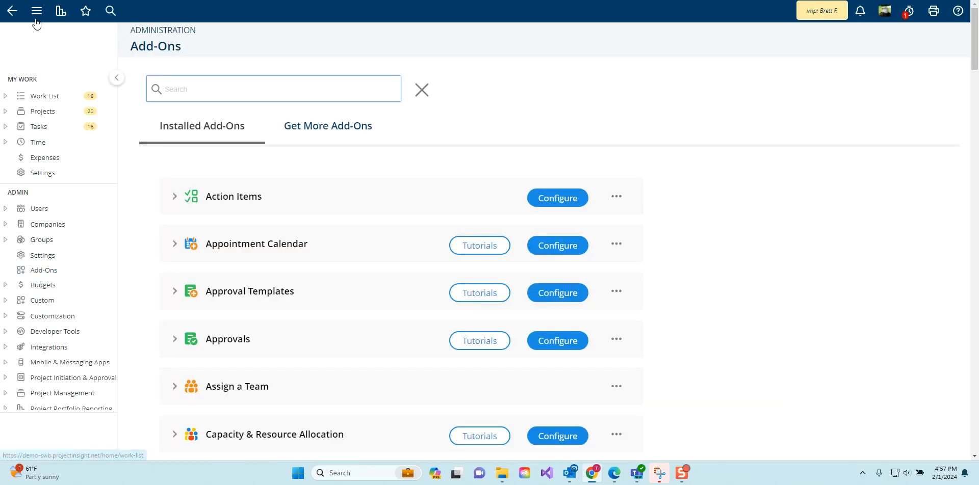
pyautogui.click(36, 11)
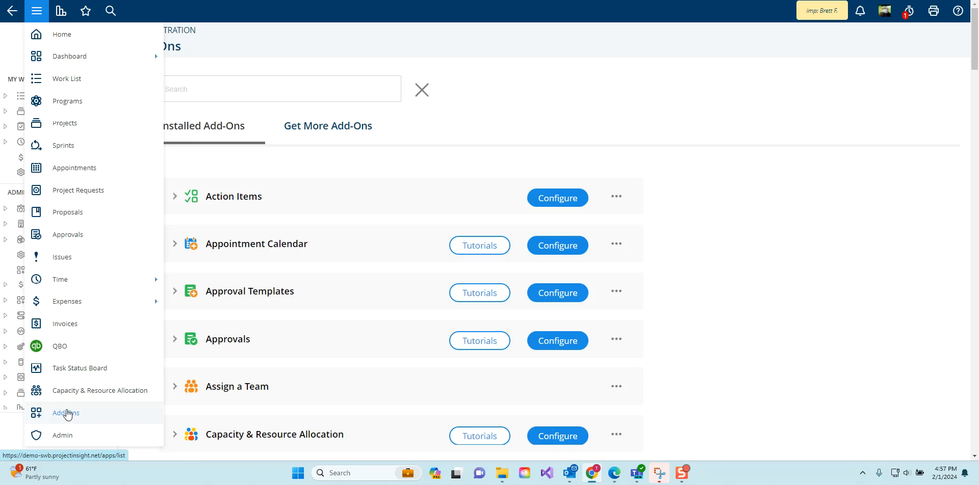
pyautogui.moveTo(68, 414)
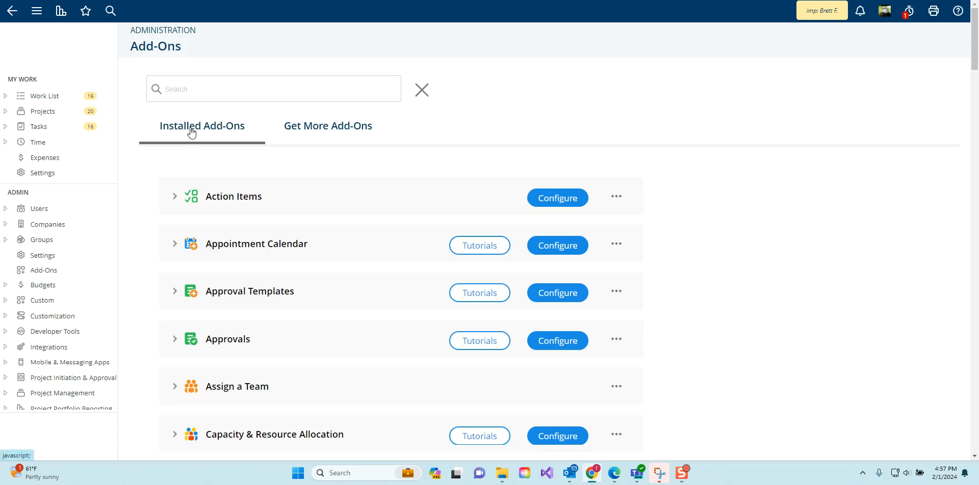
# Browse the Get More Add-Ons catalog down through the Featured and Project Management groups.
pyautogui.click(327, 125)
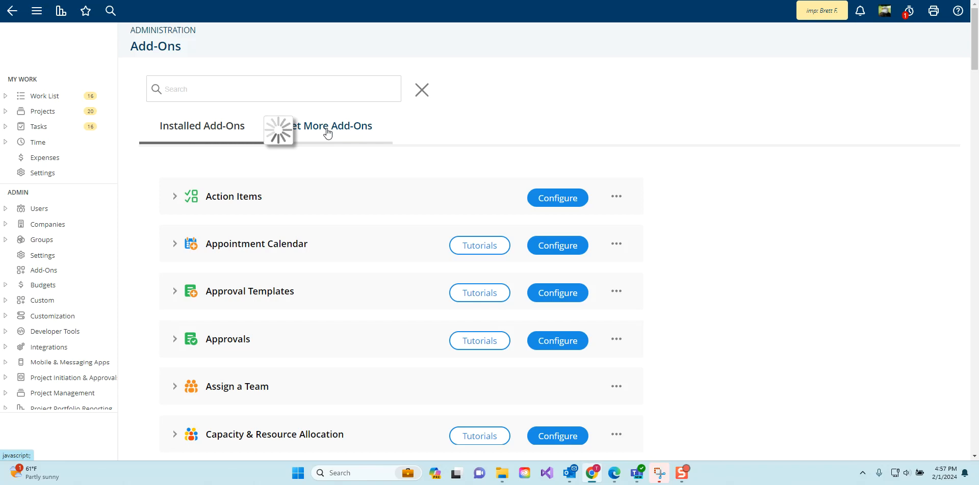
pyautogui.click(327, 126)
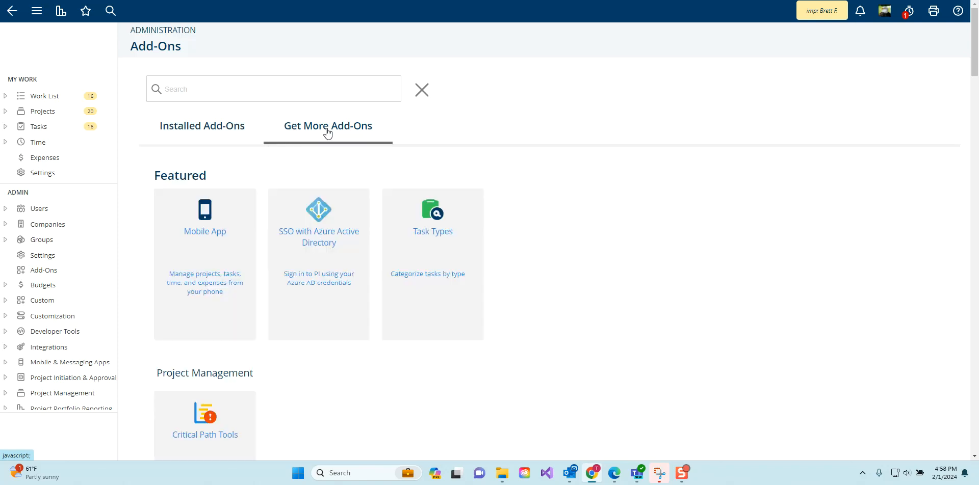
pyautogui.click(274, 89)
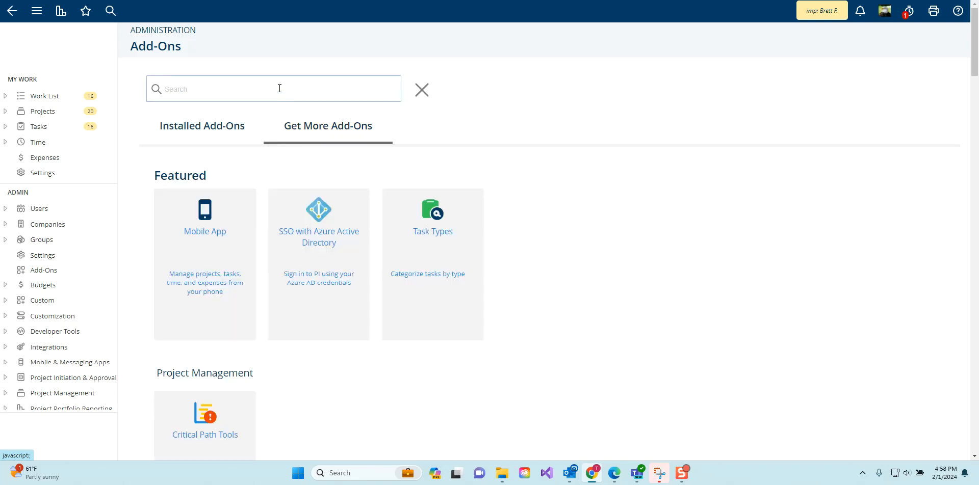
pyautogui.click(275, 89)
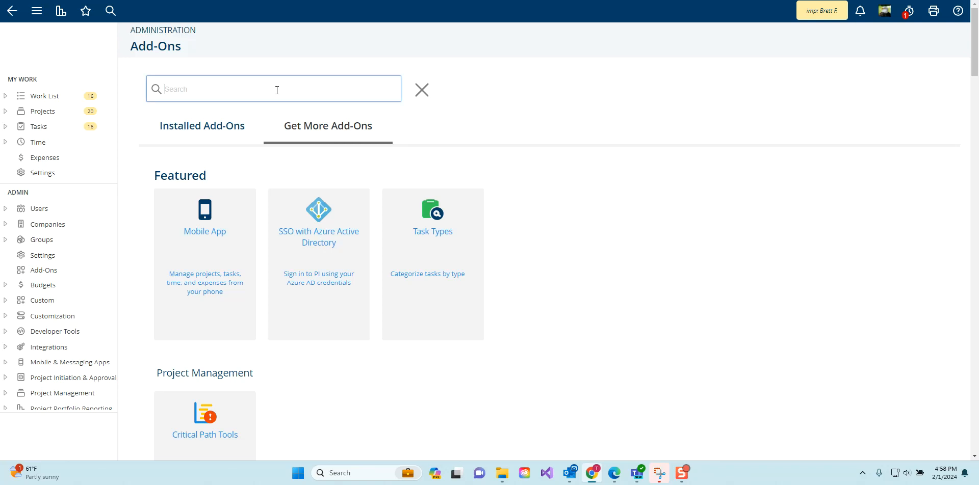
pyautogui.moveTo(250, 109)
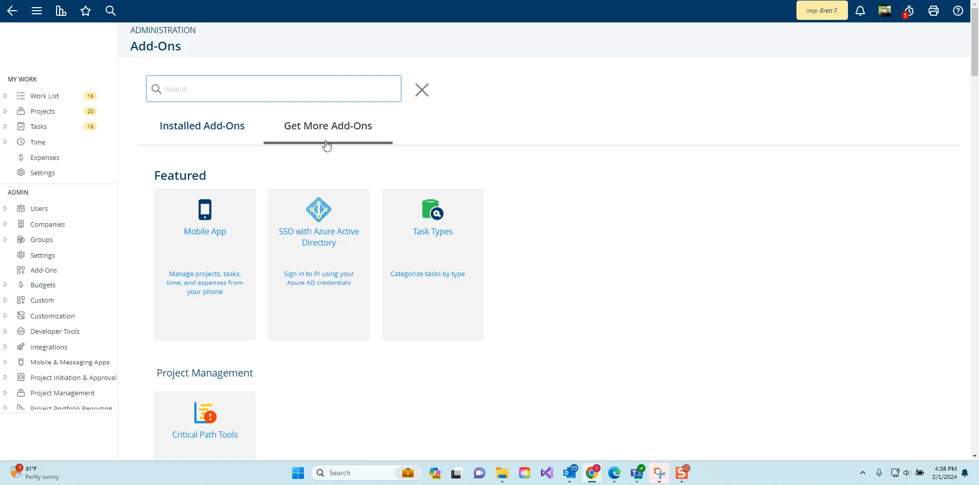
pyautogui.scroll(-3)
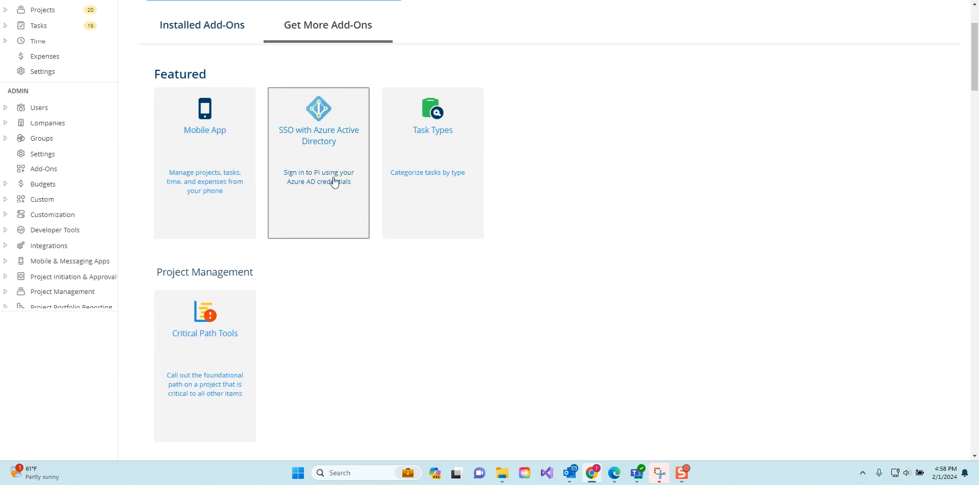
pyautogui.scroll(-3)
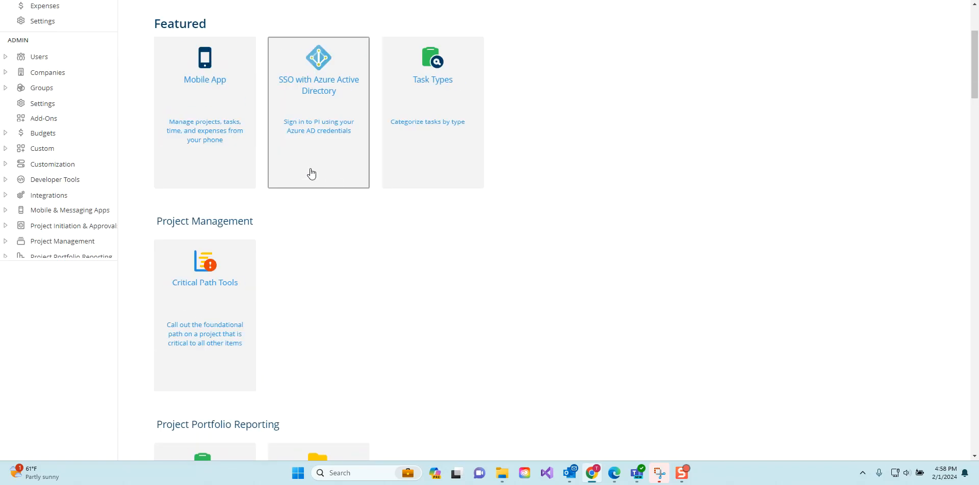
# Install the Mobile App add-on from its details dialog.
pyautogui.click(204, 66)
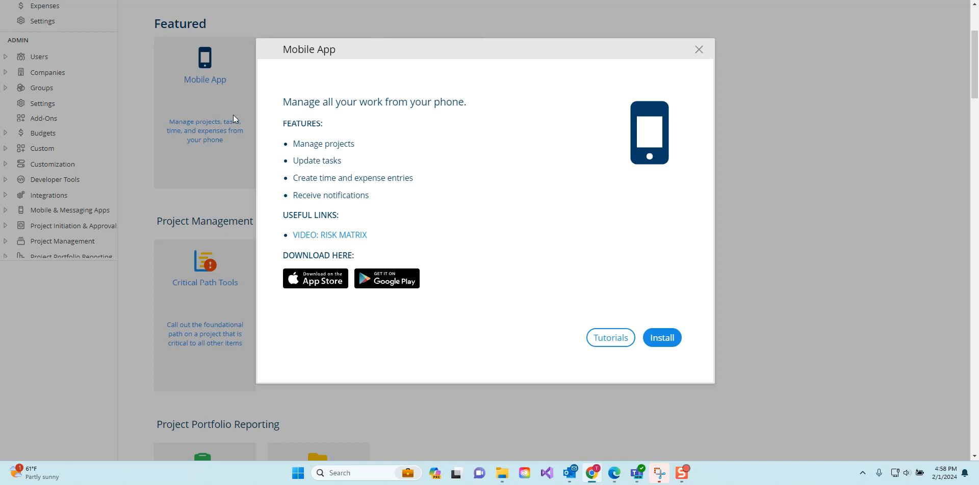
pyautogui.moveTo(397, 191)
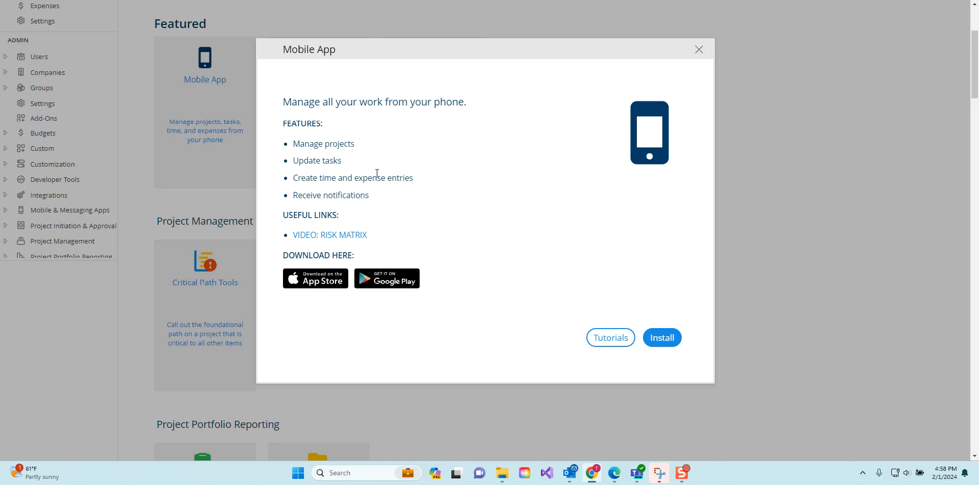
pyautogui.moveTo(387, 278)
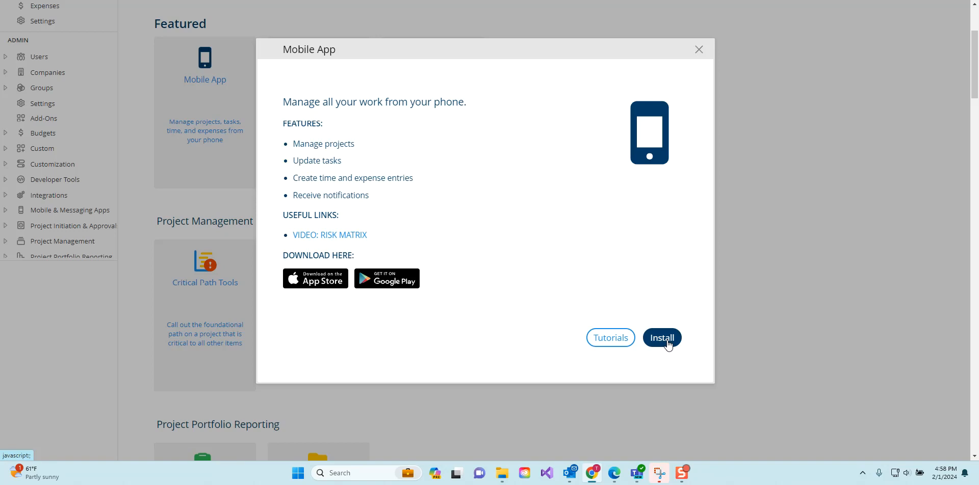
pyautogui.click(610, 337)
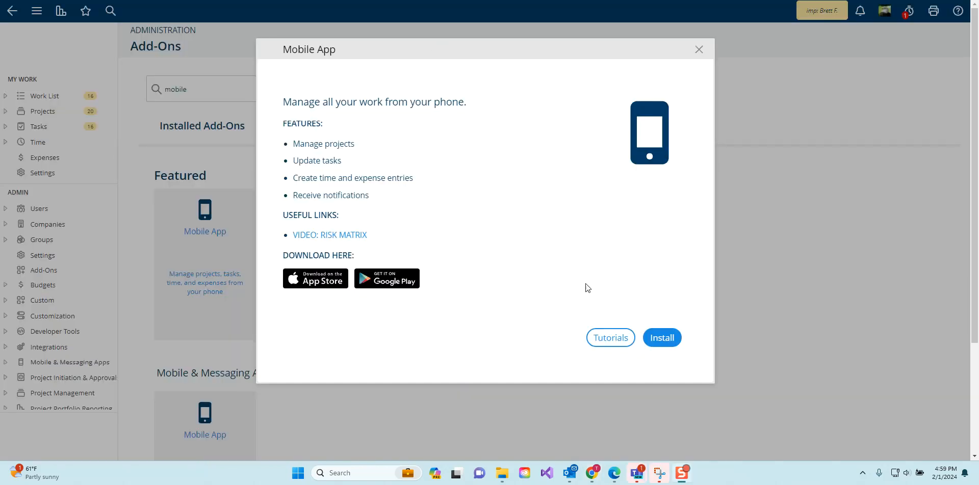
pyautogui.moveTo(662, 269)
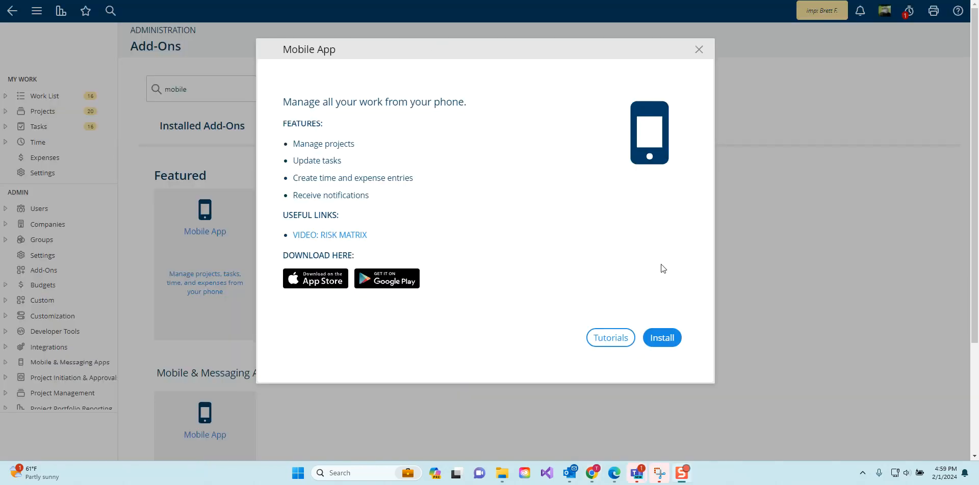
pyautogui.click(661, 338)
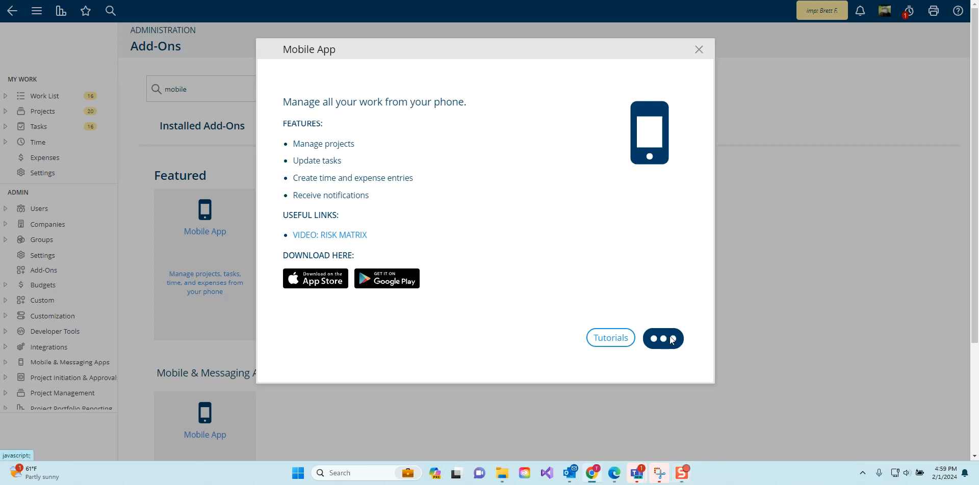
pyautogui.click(663, 338)
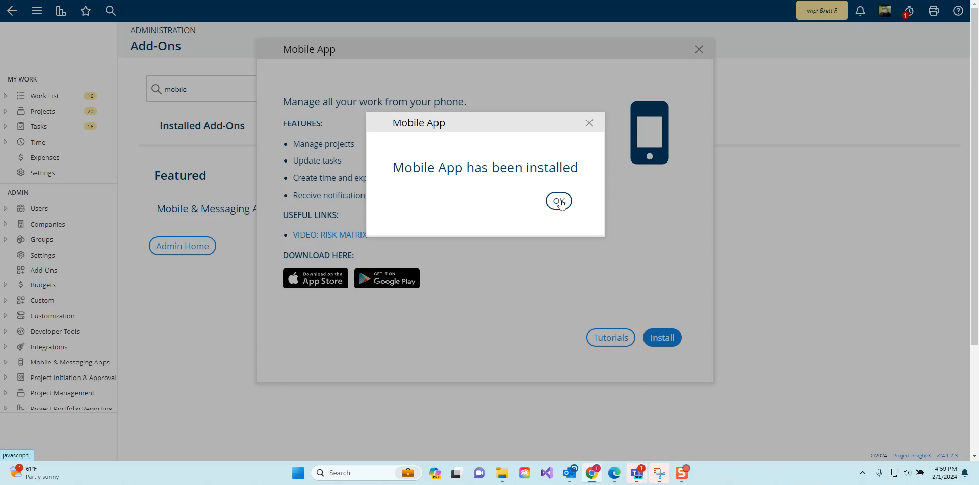
# Dismiss the installation confirmation and close the Mobile App details window.
pyautogui.click(558, 200)
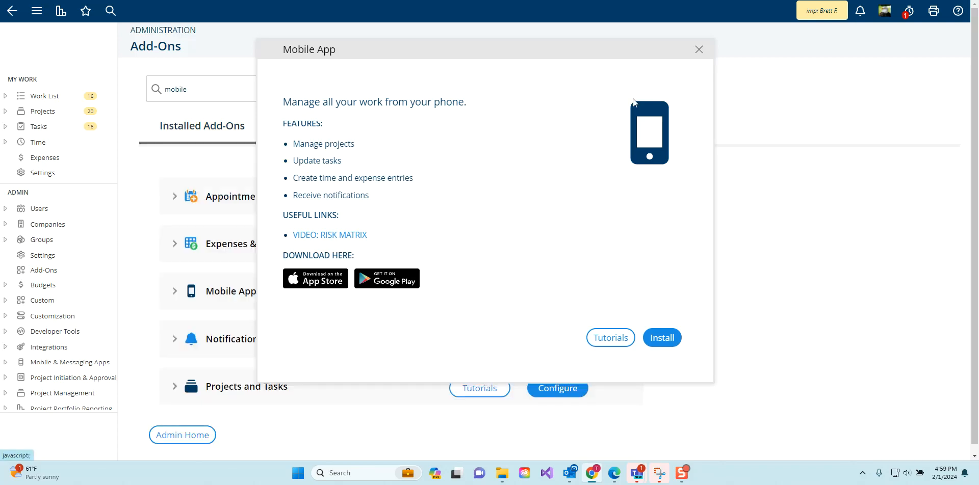
pyautogui.click(699, 49)
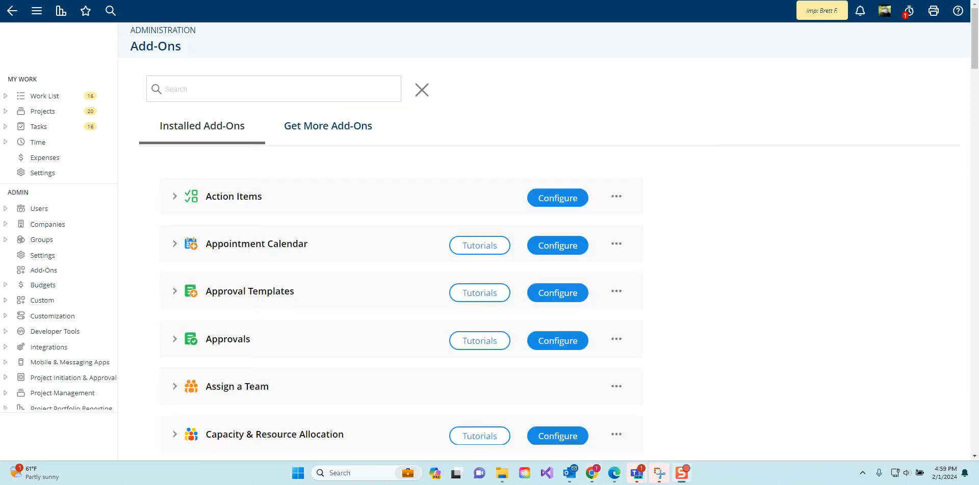
# Filter installed add-ons by 'mo', expand Mobile App, and choose Uninstall from its actions.
pyautogui.write('mobile')
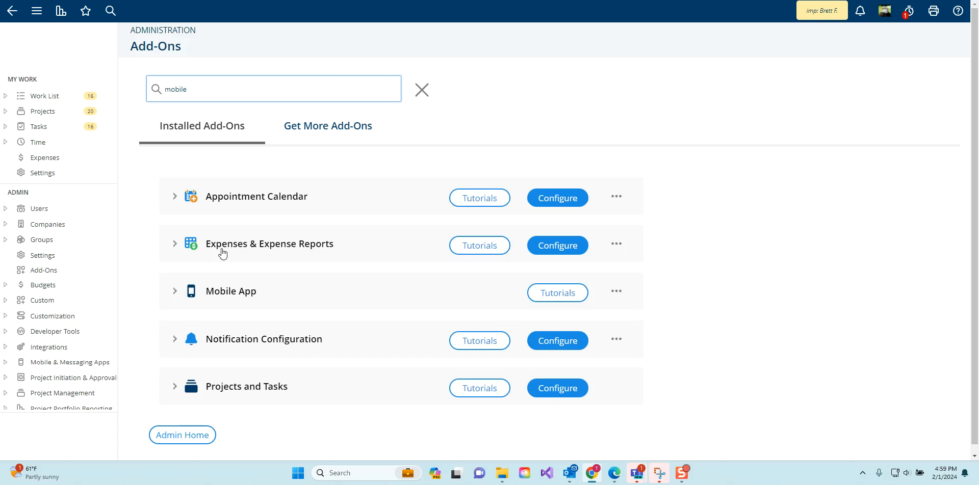
pyautogui.click(174, 291)
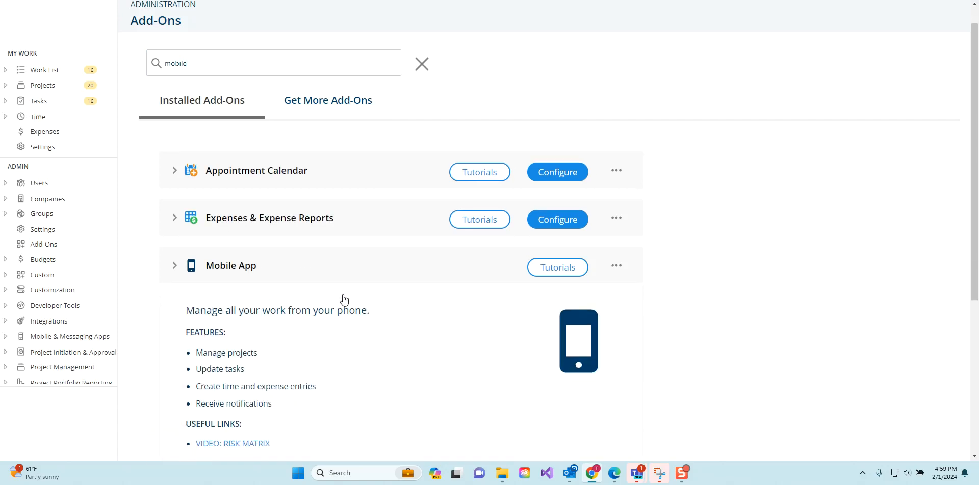
pyautogui.scroll(-3)
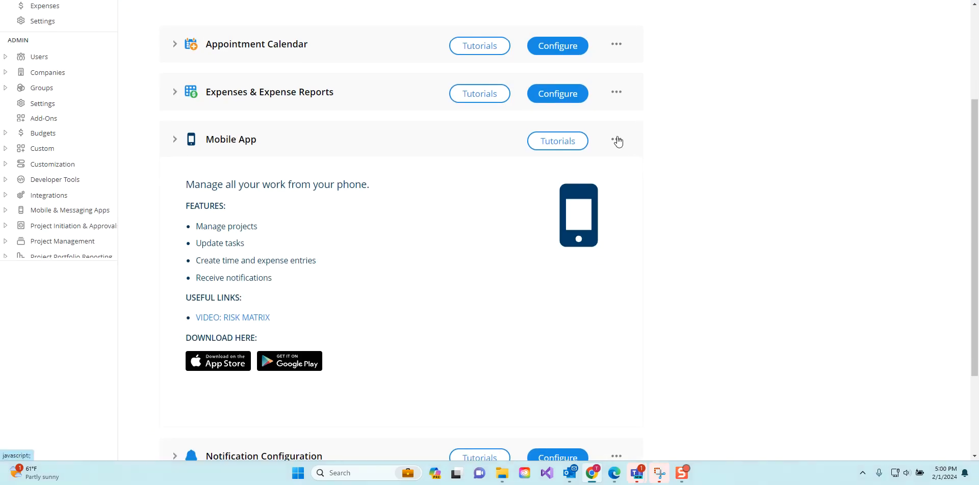
pyautogui.click(616, 140)
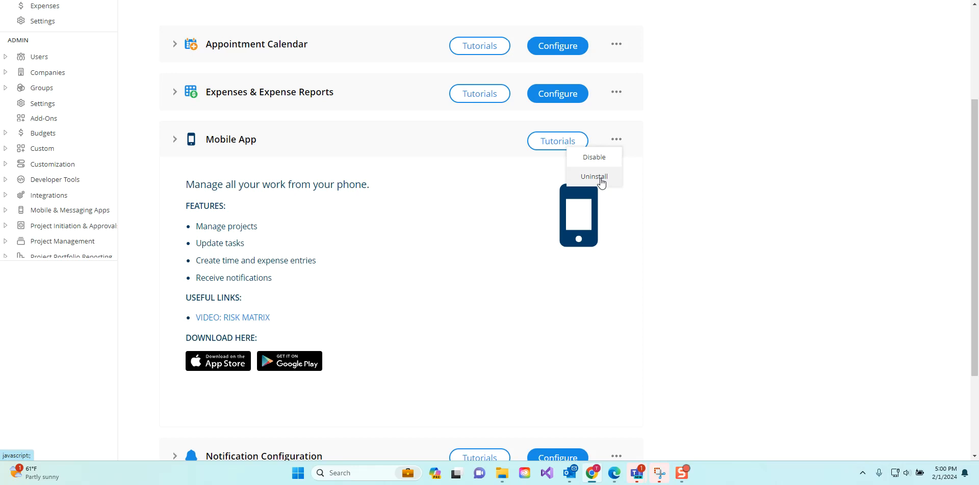
pyautogui.click(594, 177)
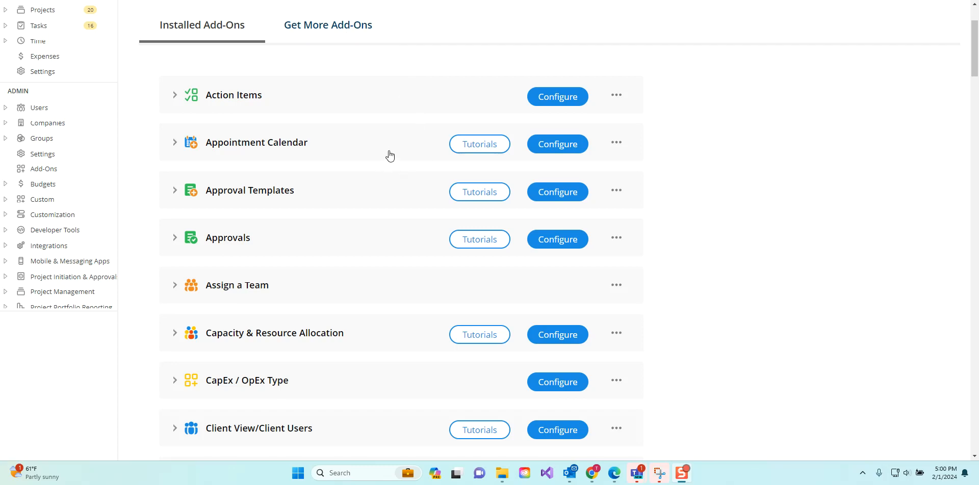
pyautogui.moveTo(388, 172)
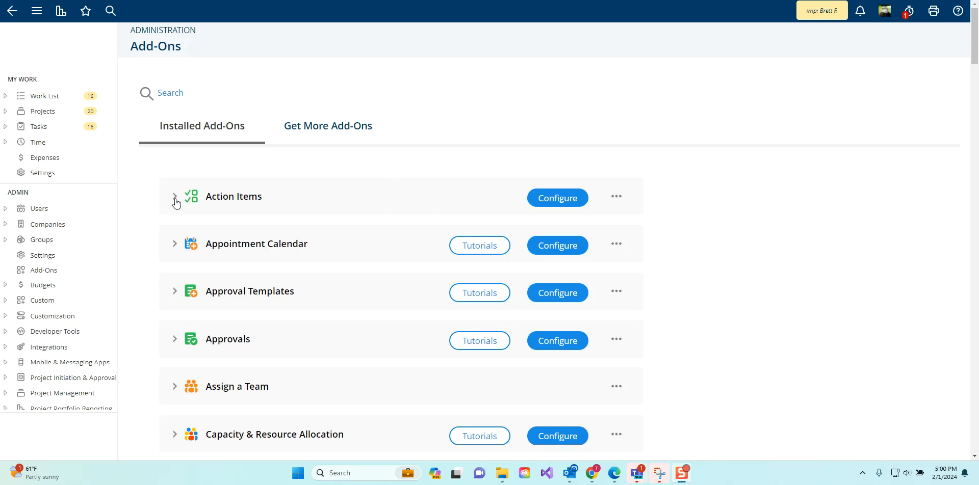
# Return to the Get More Add-Ons catalog featuring Mobile App and SSO with Azure.
pyautogui.click(327, 126)
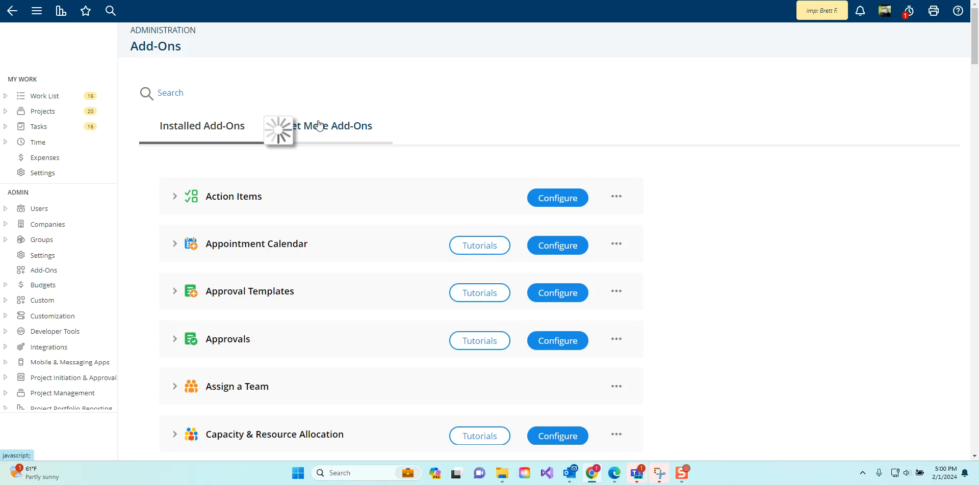
pyautogui.click(327, 125)
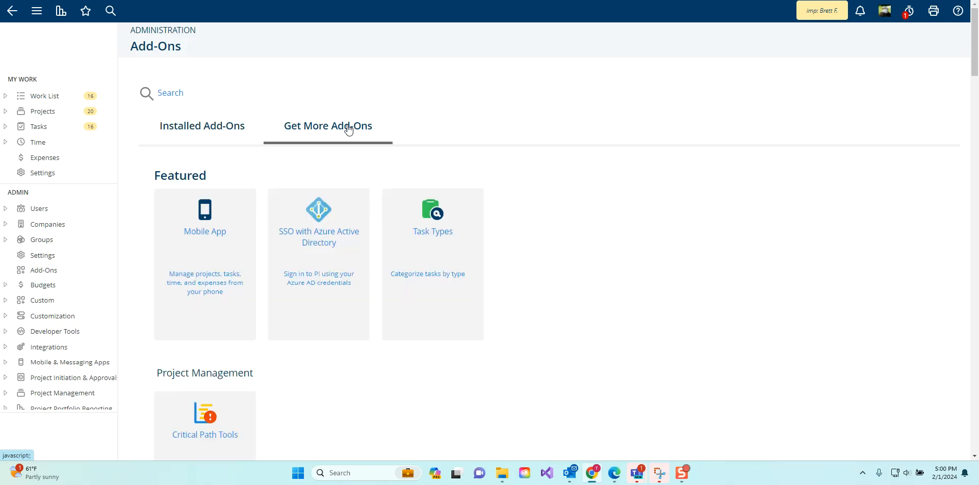
pyautogui.moveTo(346, 132)
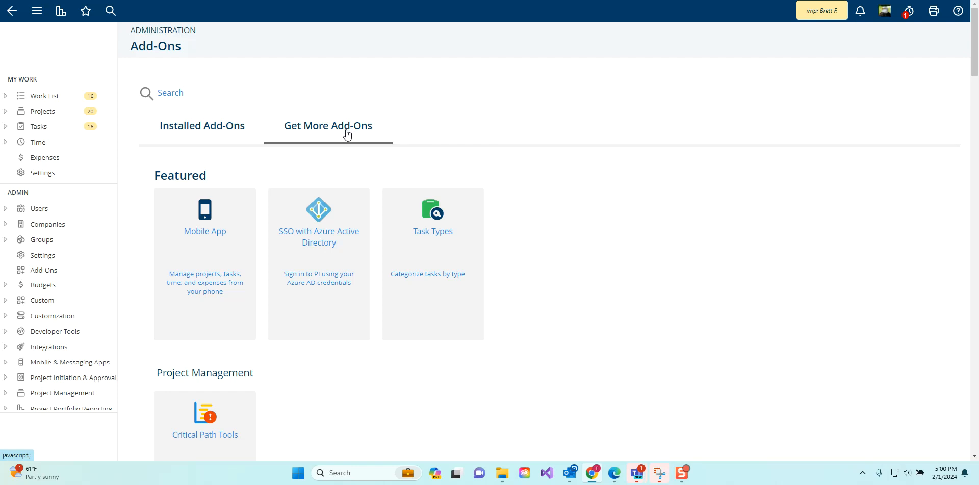
pyautogui.moveTo(403, 174)
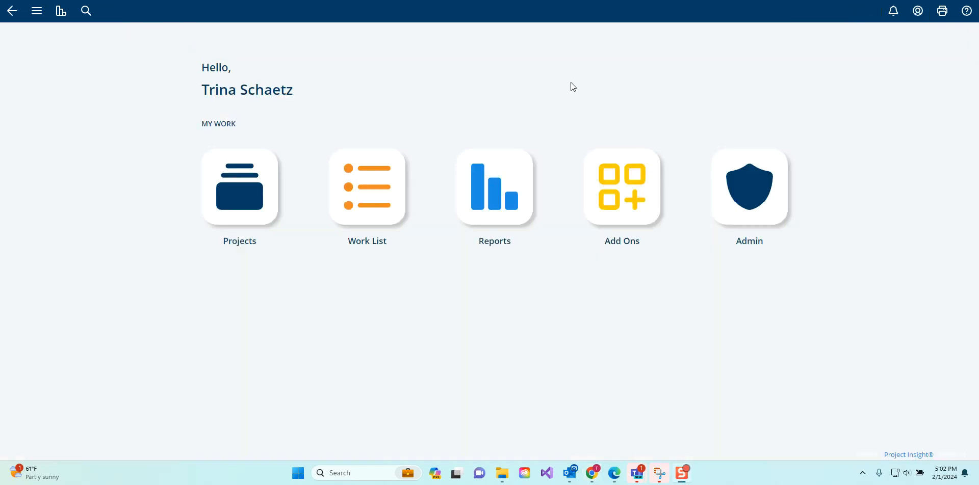
pyautogui.moveTo(574, 88)
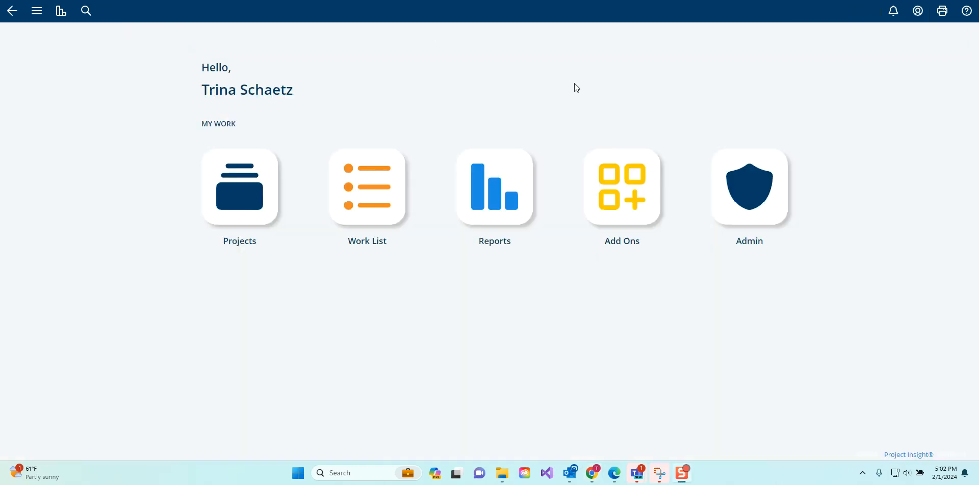
pyautogui.moveTo(628, 196)
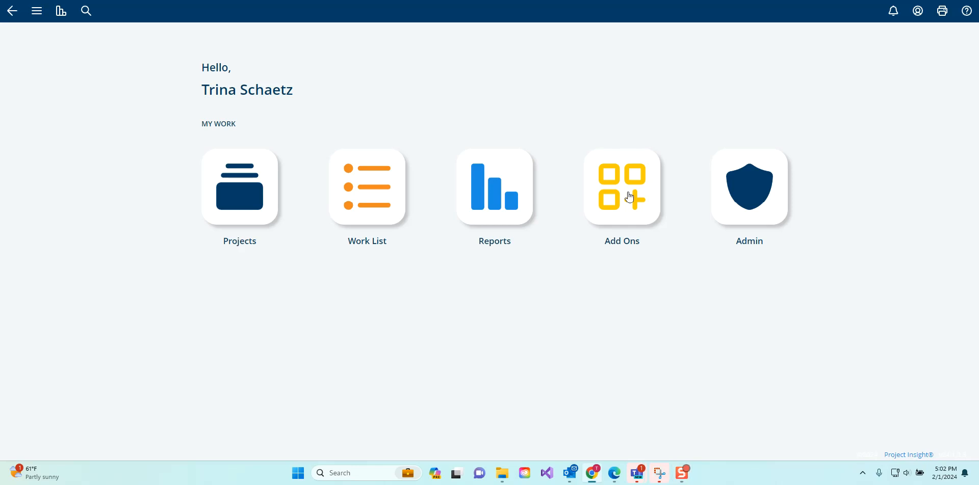
pyautogui.moveTo(629, 198)
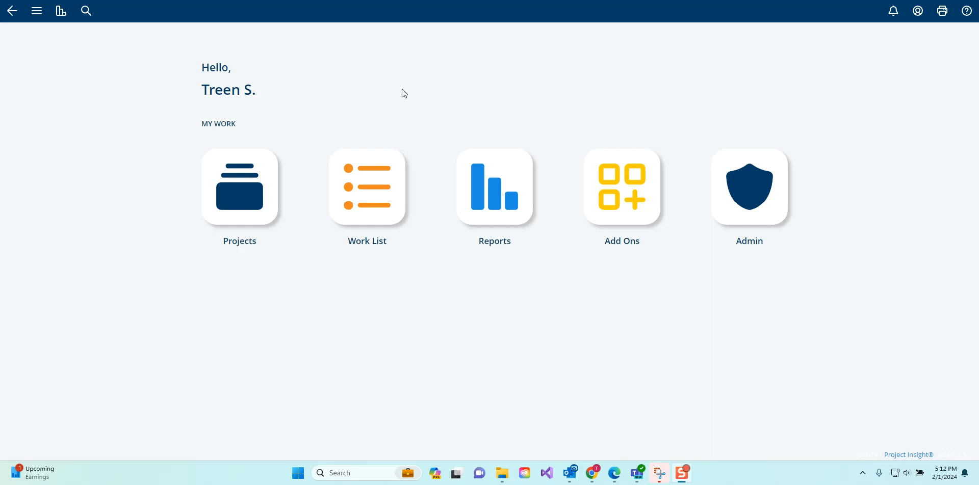
pyautogui.moveTo(612, 187)
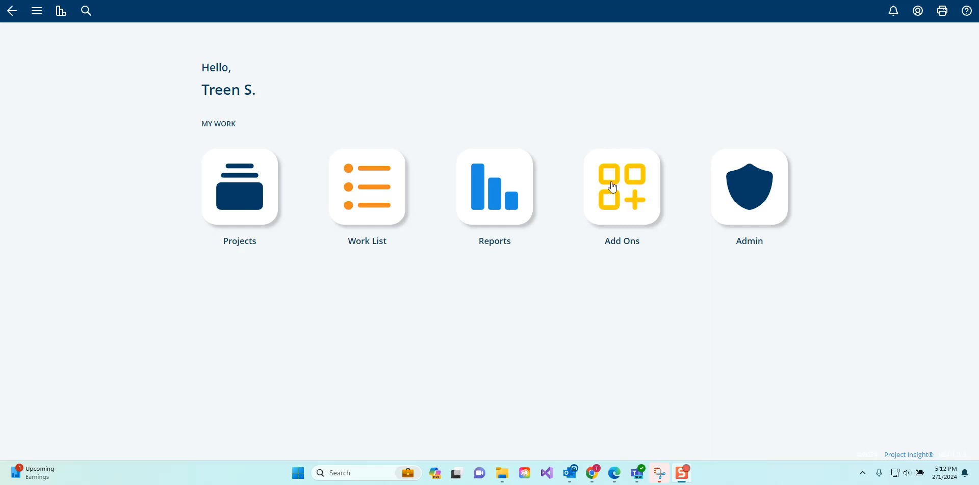
pyautogui.moveTo(633, 207)
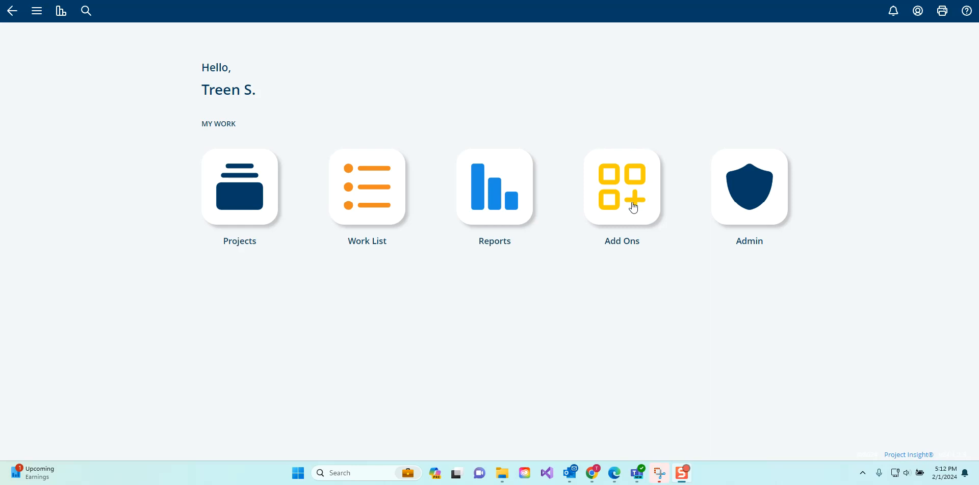
pyautogui.click(37, 11)
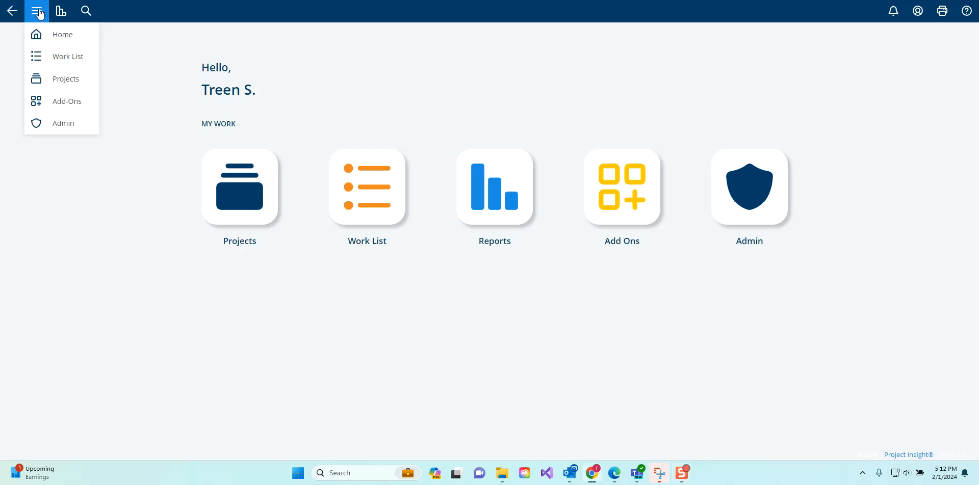
pyautogui.moveTo(67, 101)
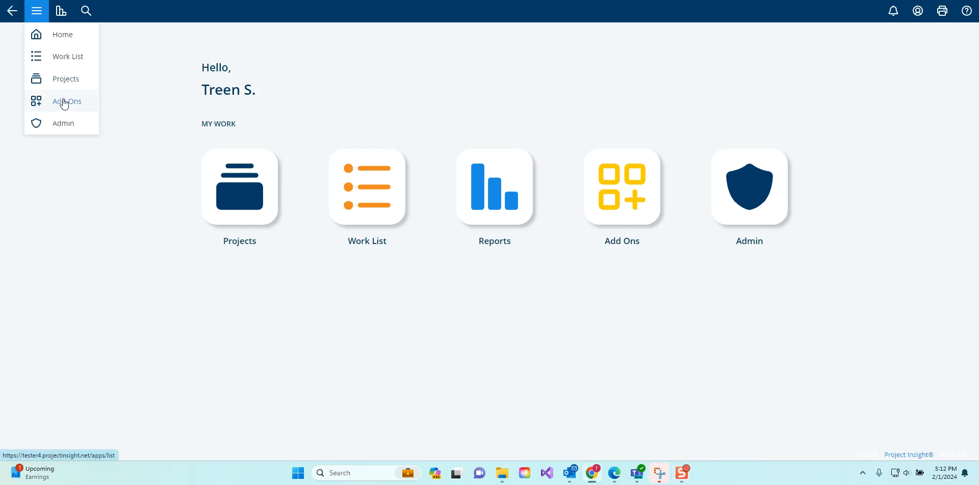
pyautogui.moveTo(76, 113)
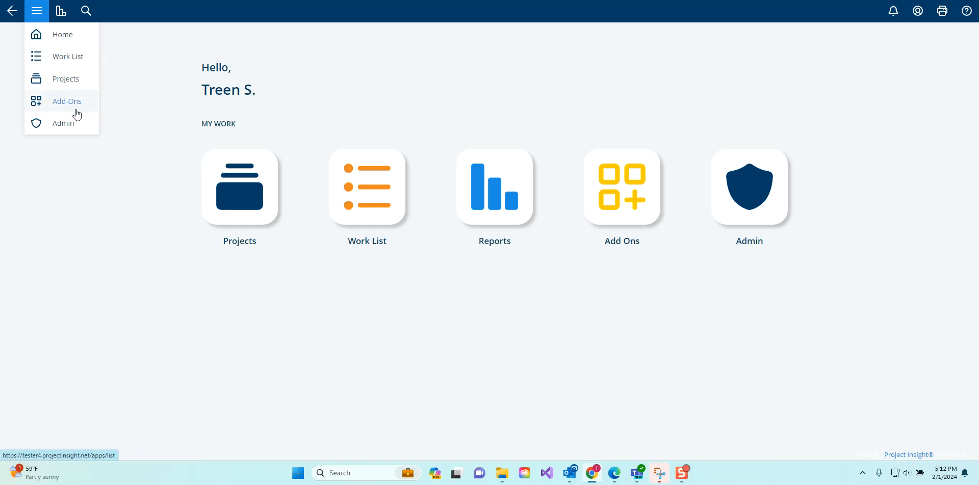
pyautogui.click(65, 78)
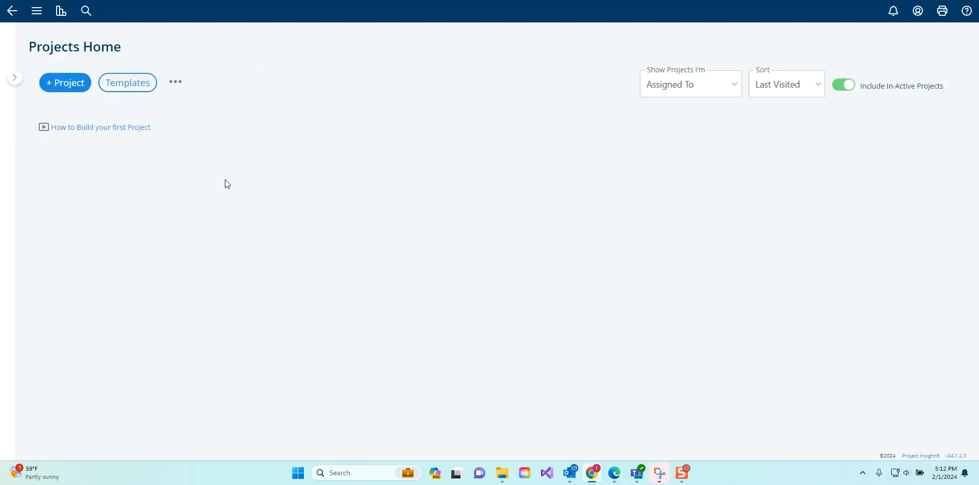
pyautogui.click(13, 78)
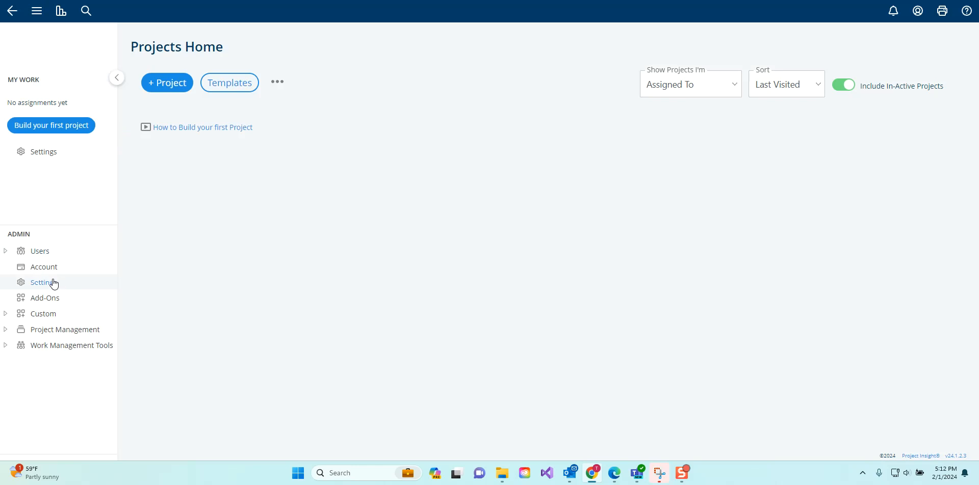
pyautogui.moveTo(44, 297)
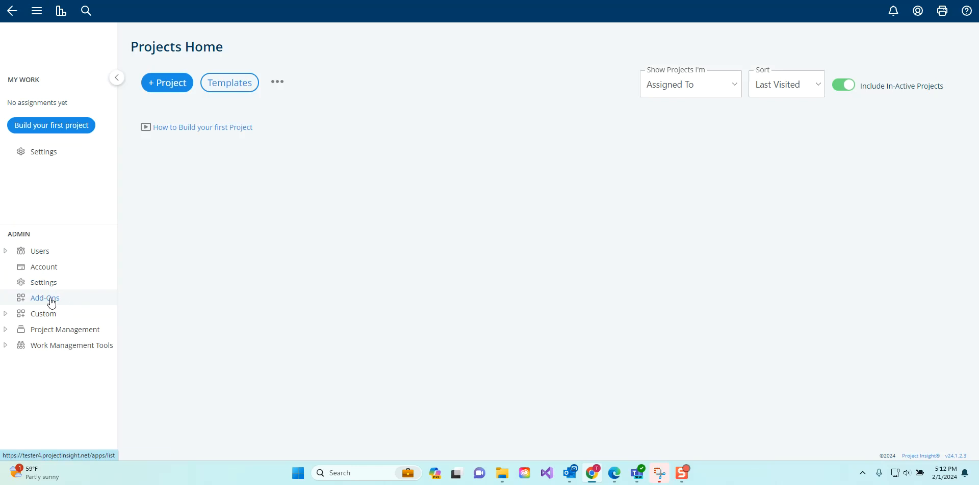
pyautogui.click(36, 12)
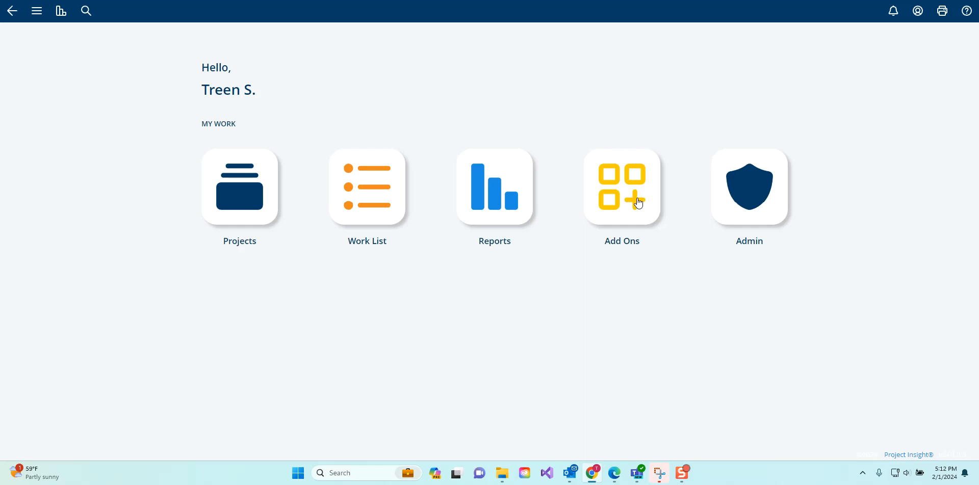
pyautogui.moveTo(623, 196)
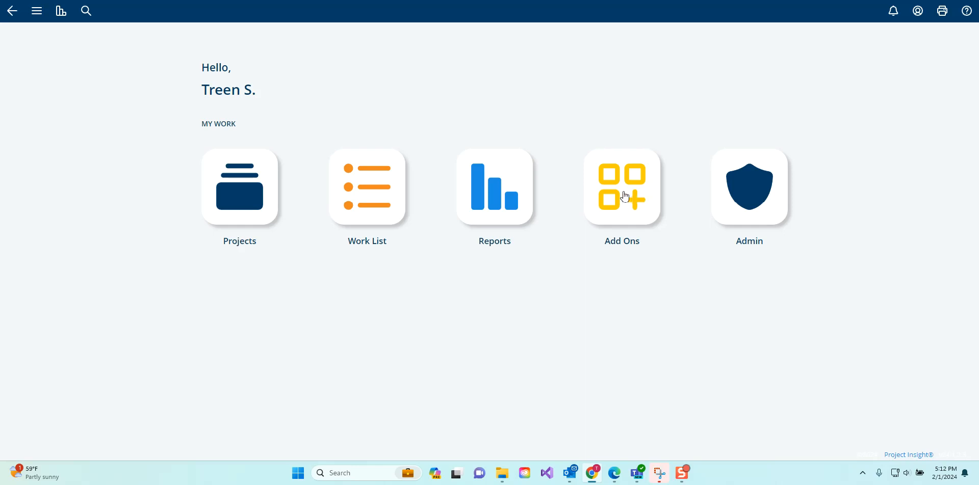
# Review the installed add-ons and reveal the Disable/Uninstall options for Project Templates.
pyautogui.click(621, 187)
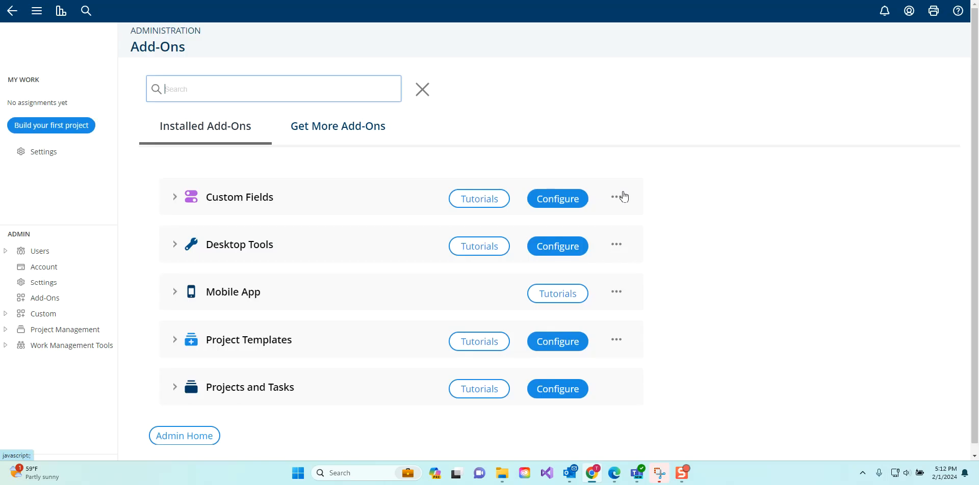
pyautogui.moveTo(677, 183)
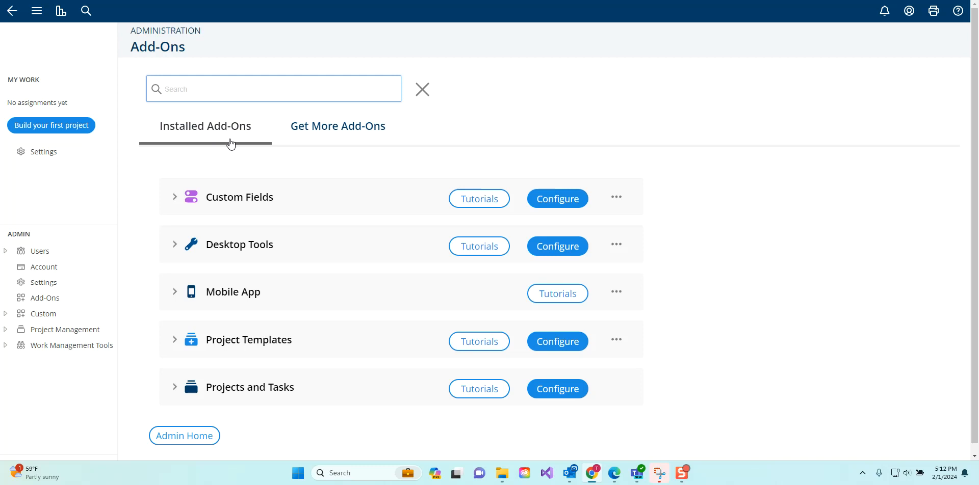
pyautogui.moveTo(241, 406)
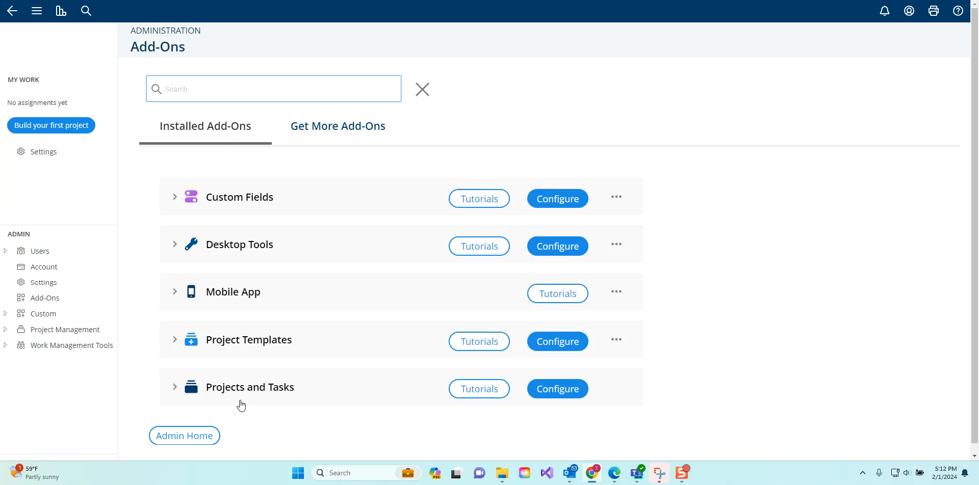
pyautogui.moveTo(257, 233)
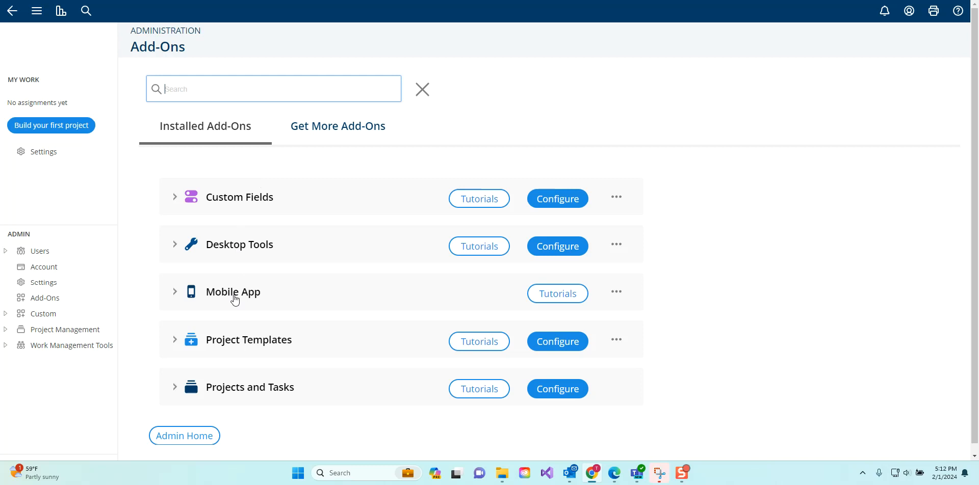
pyautogui.moveTo(258, 344)
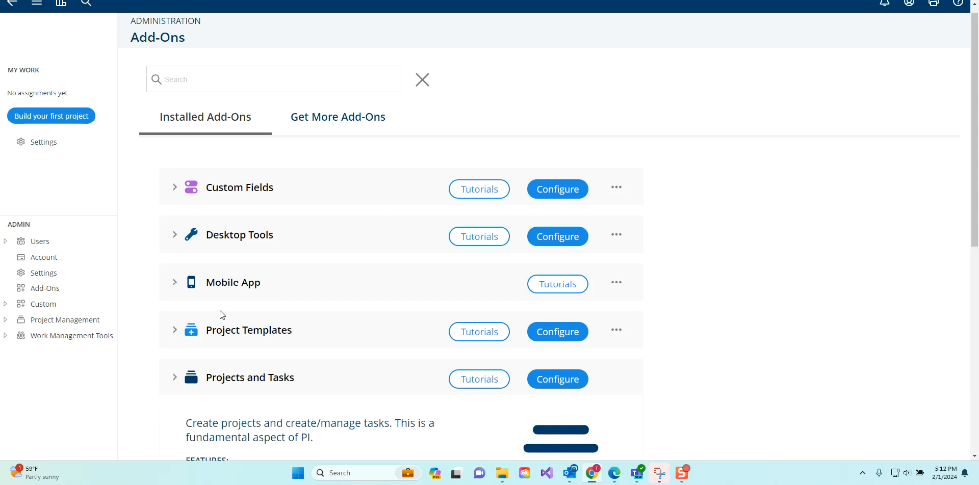
pyautogui.scroll(-3)
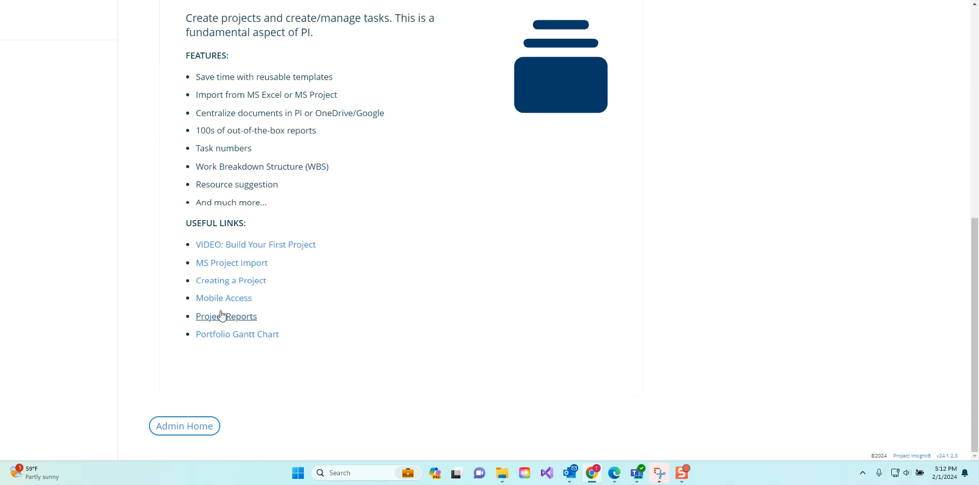
pyautogui.moveTo(238, 335)
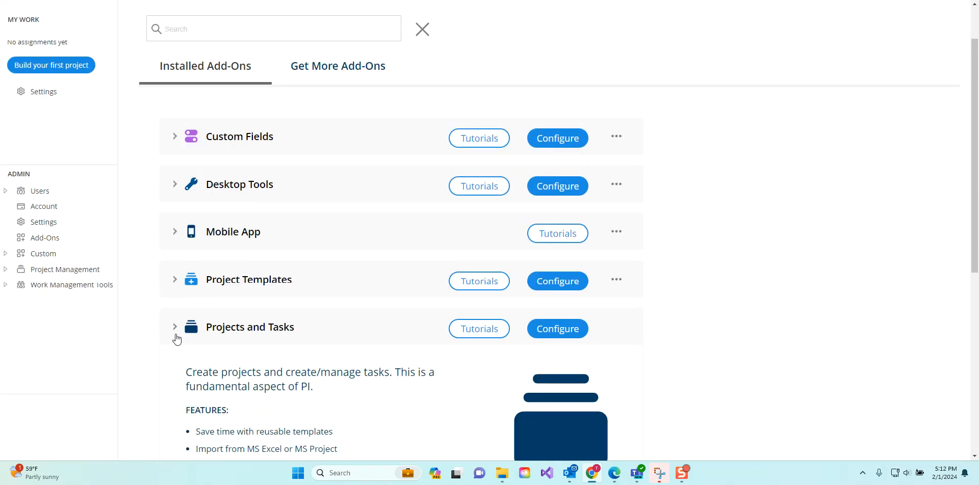
pyautogui.click(615, 281)
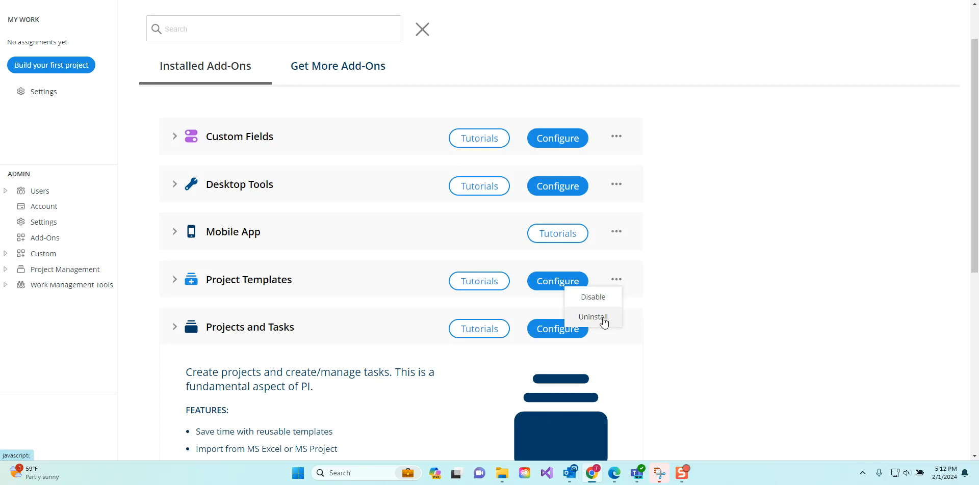
pyautogui.moveTo(332, 73)
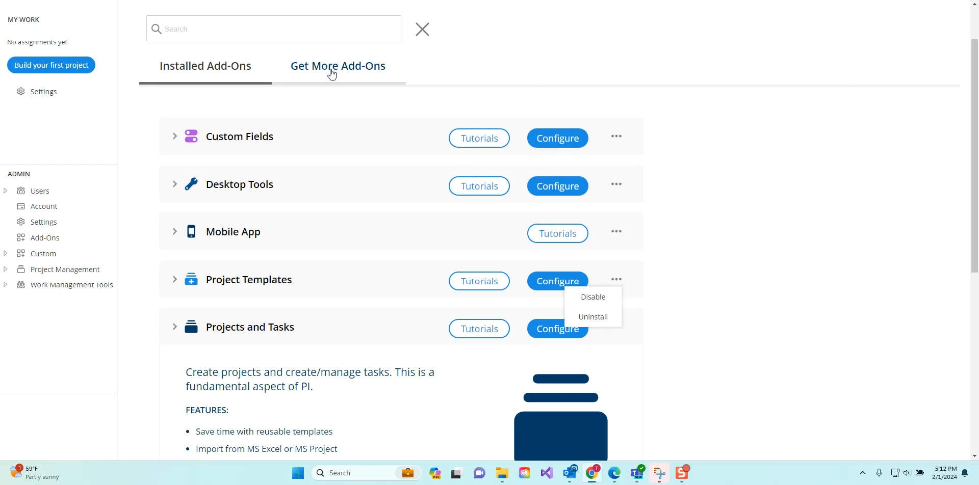
# Search the available add-ons for 'issue', surfacing Issue Tracking, Risk Matrix and Approvals.
pyautogui.click(338, 66)
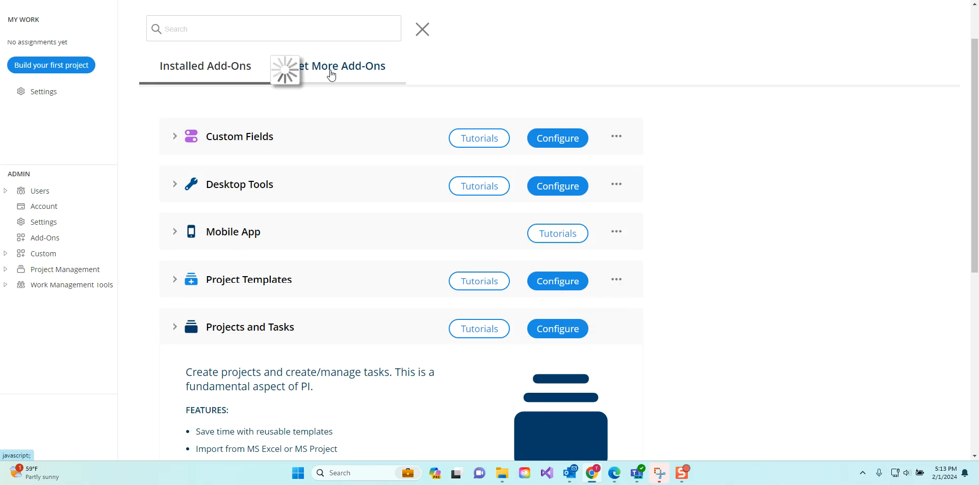
pyautogui.click(337, 66)
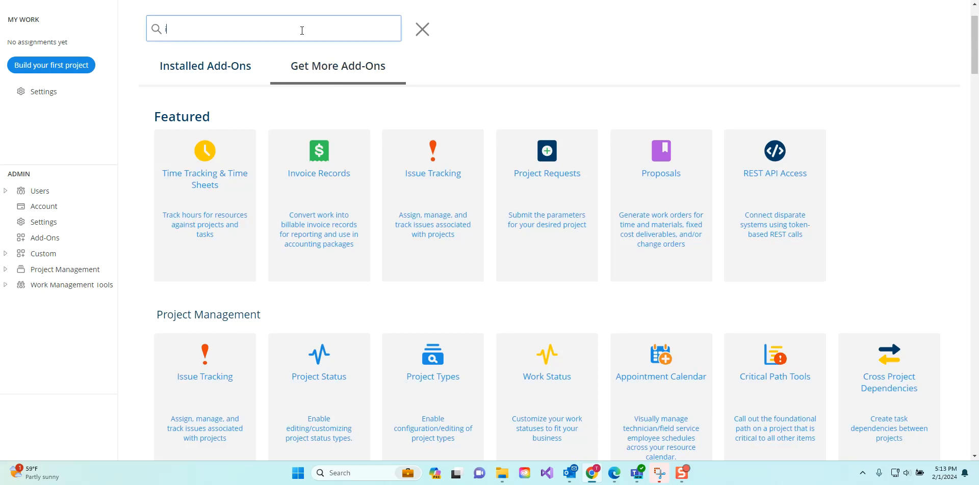
pyautogui.write('issue')
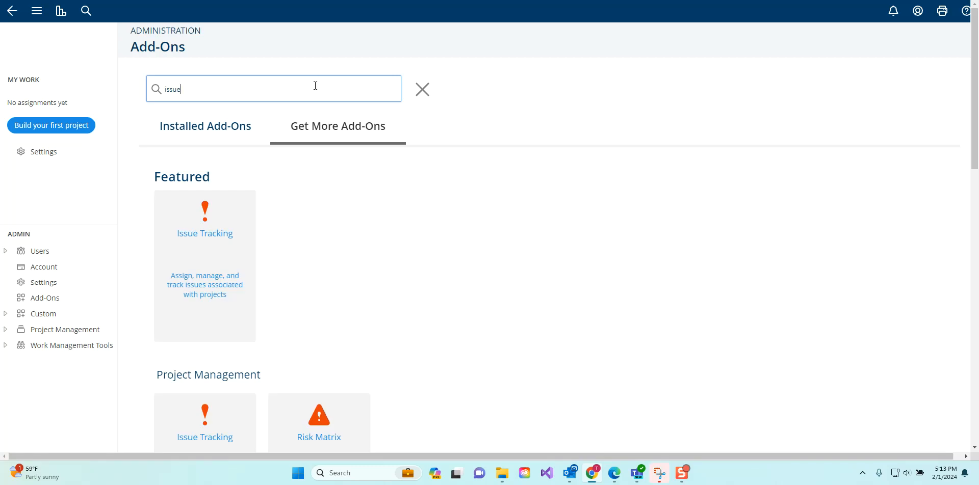
pyautogui.scroll(-3)
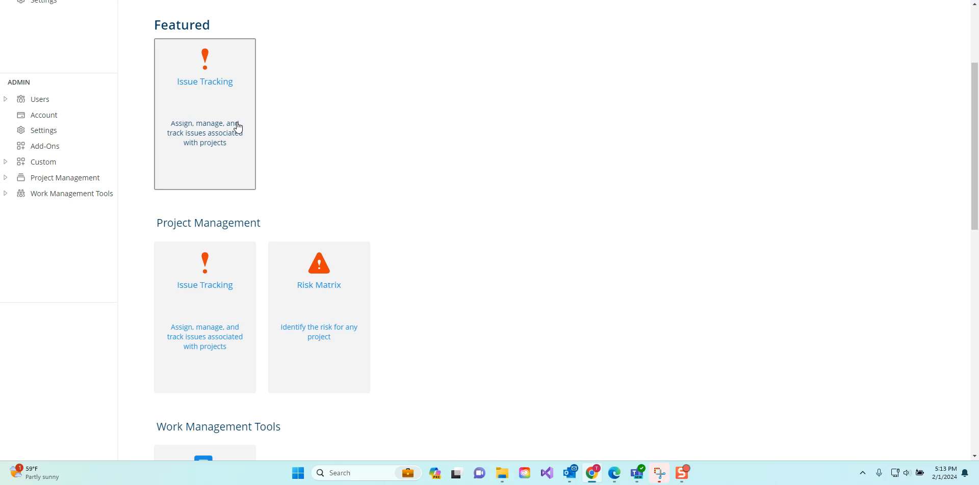
pyautogui.moveTo(354, 331)
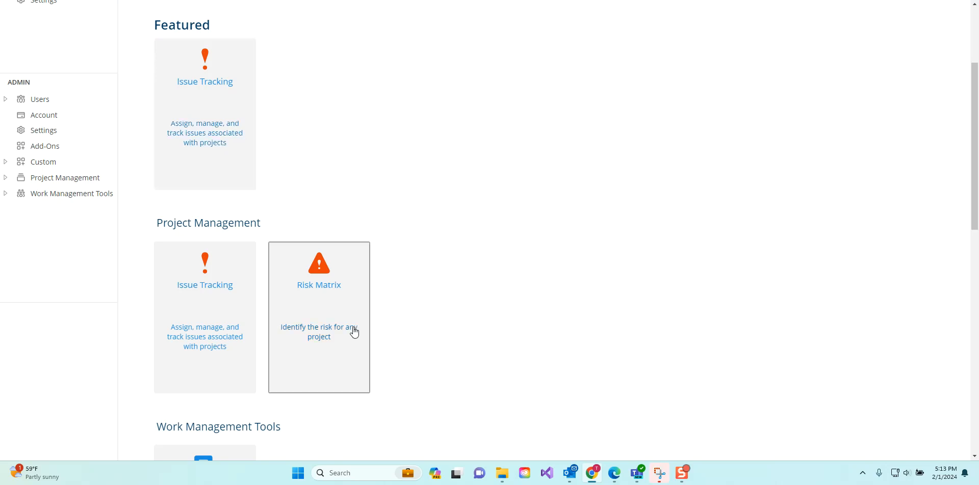
pyautogui.scroll(-3)
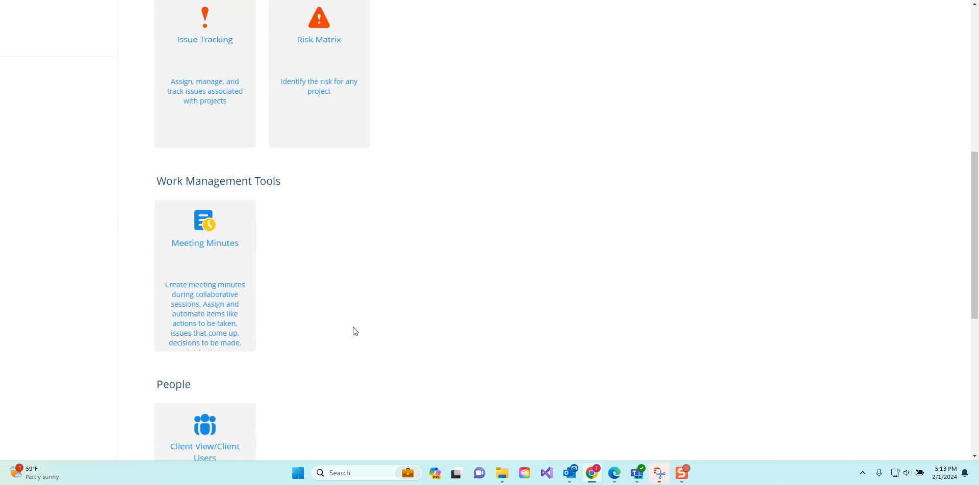
pyautogui.scroll(-3)
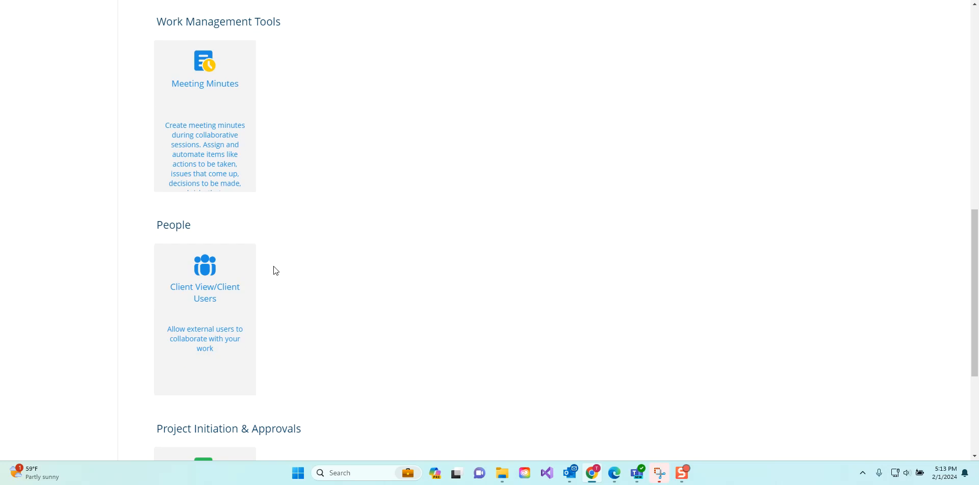
pyautogui.scroll(-3)
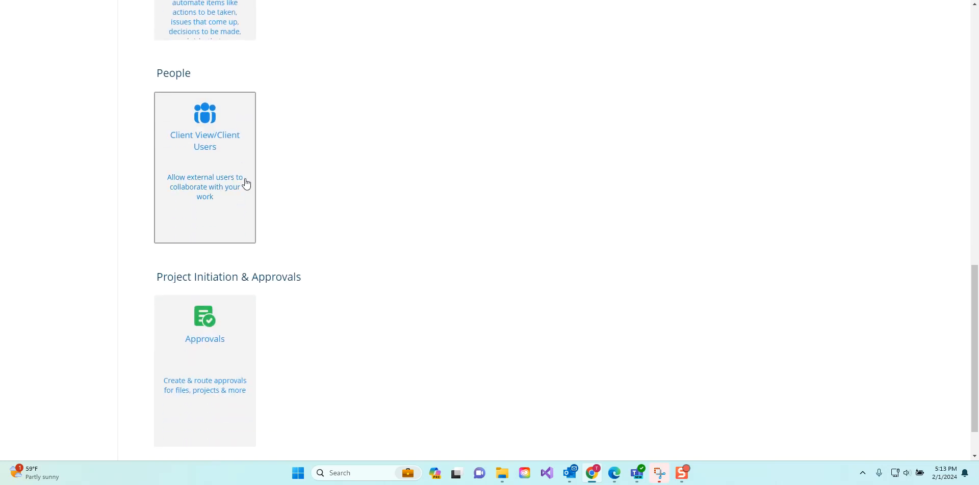
pyautogui.write('issue')
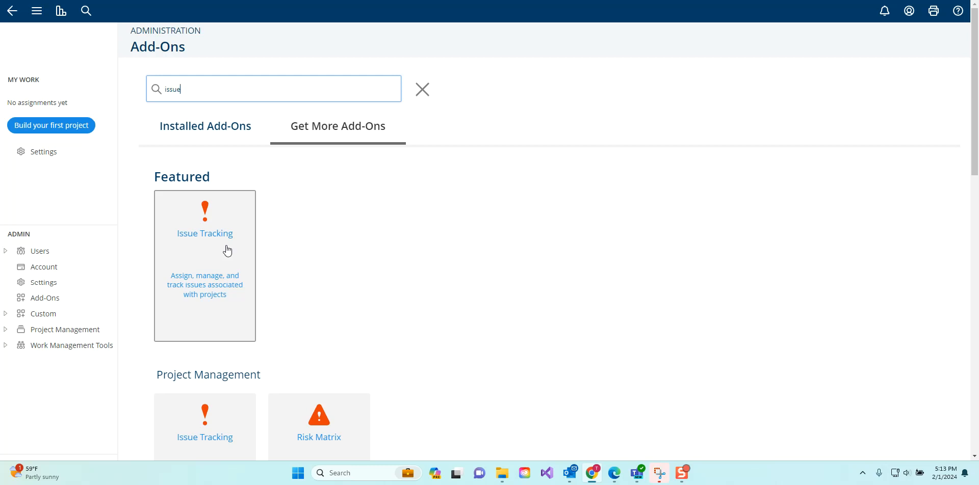
# View the Issue Tracking add-on's features, links and Project Insight Business requirement.
pyautogui.click(204, 233)
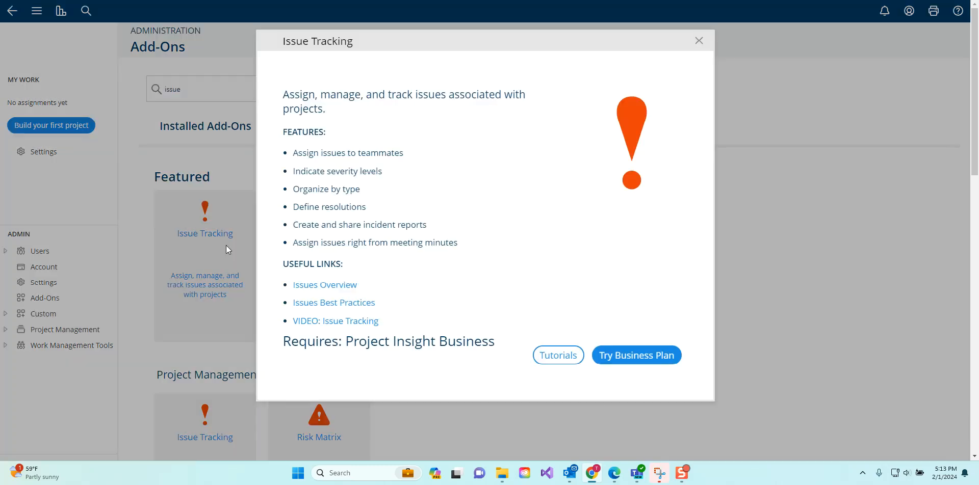
pyautogui.moveTo(483, 95)
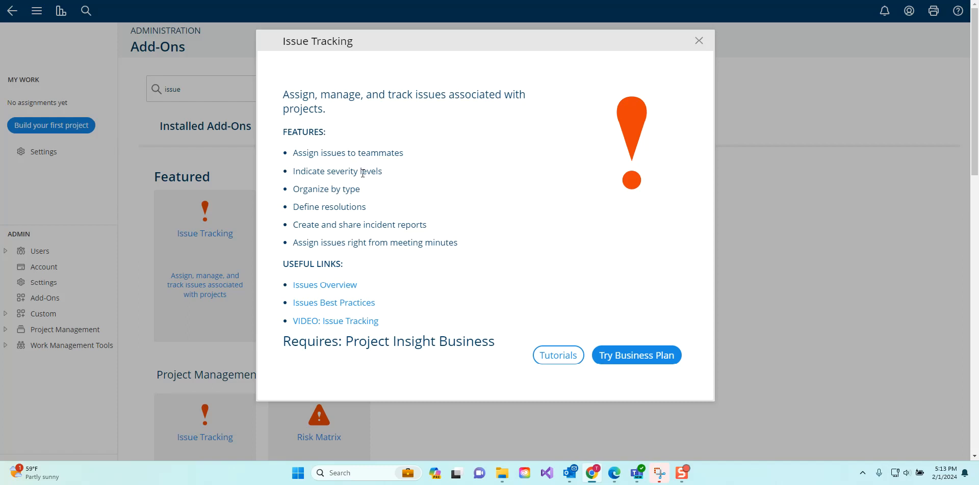
pyautogui.moveTo(334, 302)
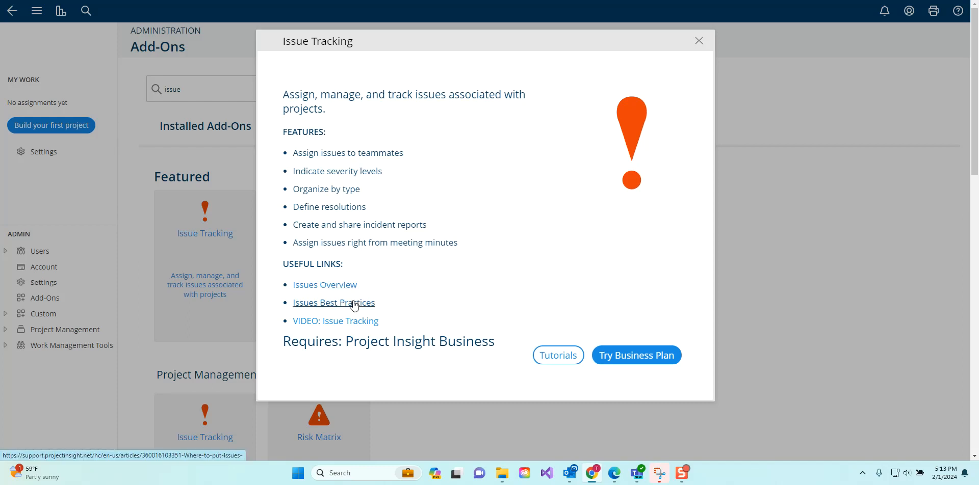
pyautogui.moveTo(358, 325)
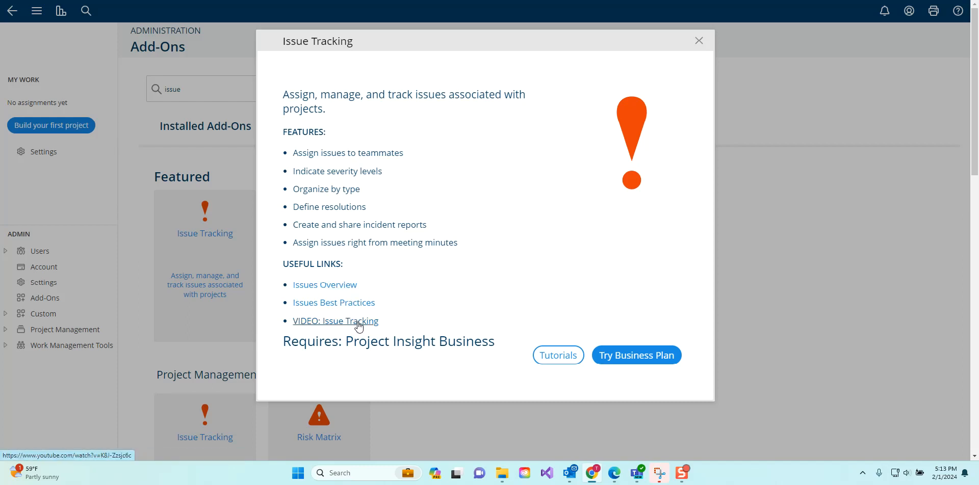
pyautogui.moveTo(300, 332)
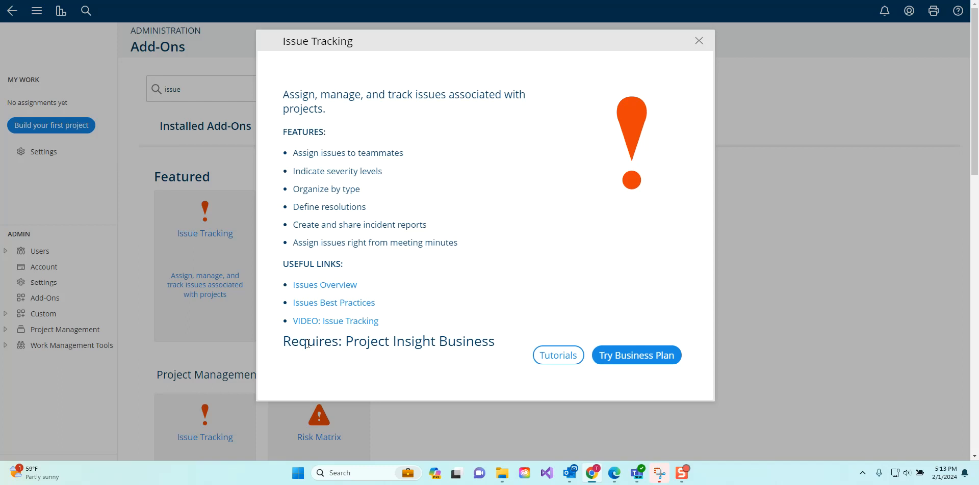
pyautogui.moveTo(371, 365)
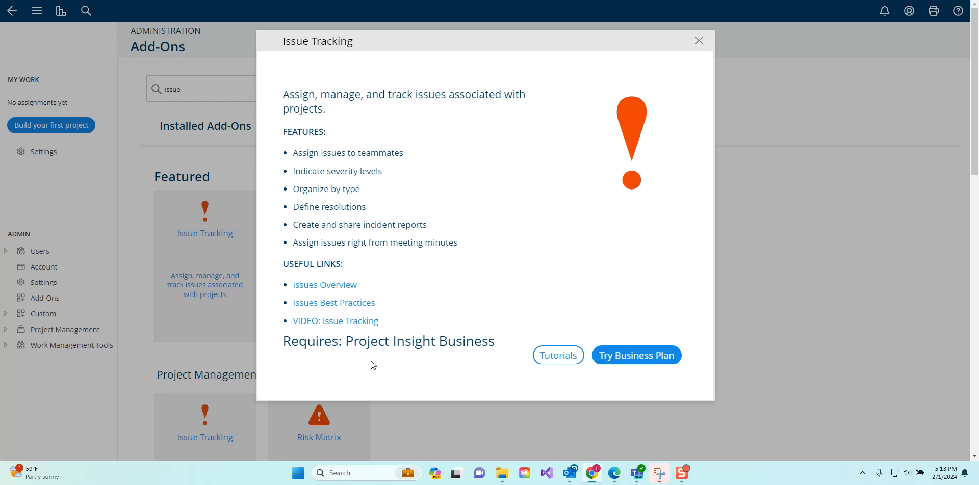
pyautogui.moveTo(450, 340)
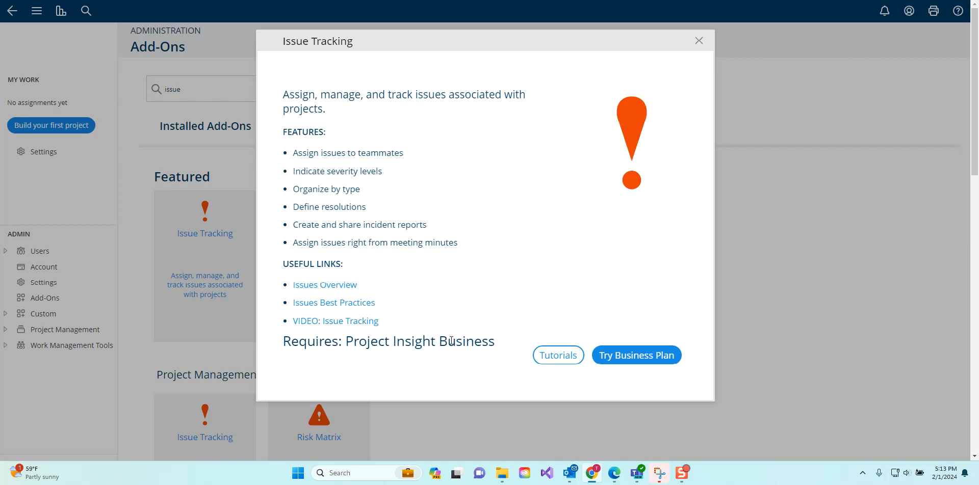
pyautogui.moveTo(635, 356)
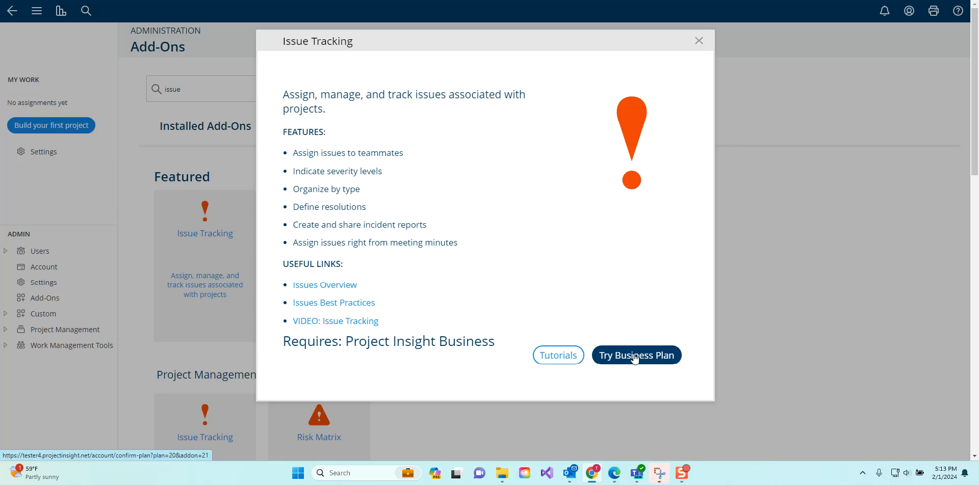
# Start a Business Plan trial, reaching the Confirm Plan page at $19 per license monthly.
pyautogui.click(635, 354)
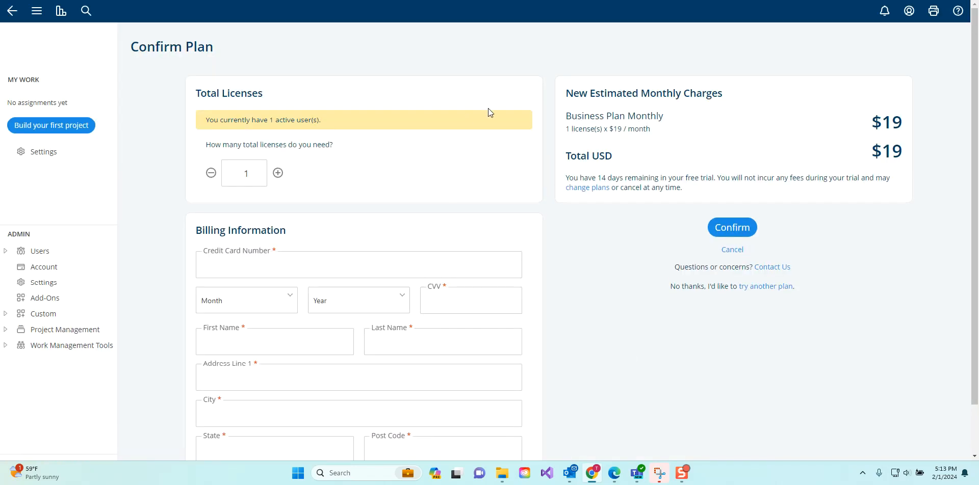
pyautogui.moveTo(479, 127)
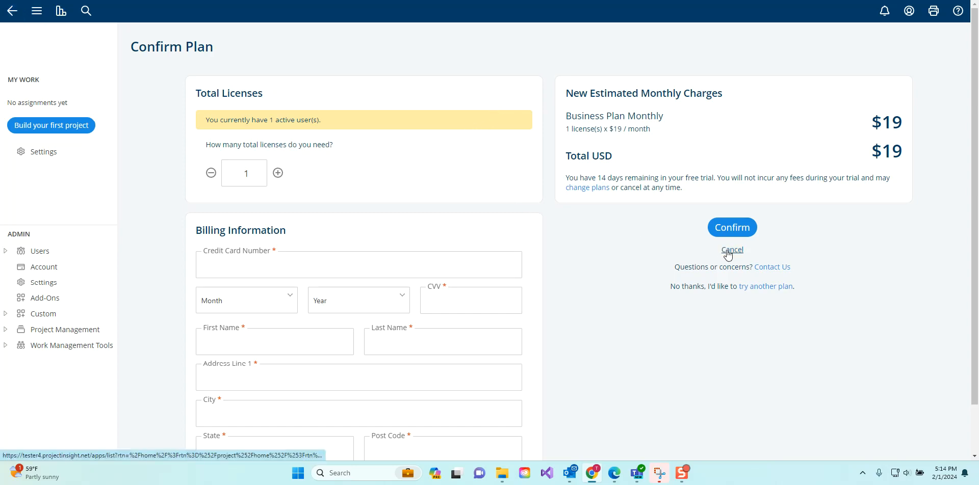
pyautogui.moveTo(732, 257)
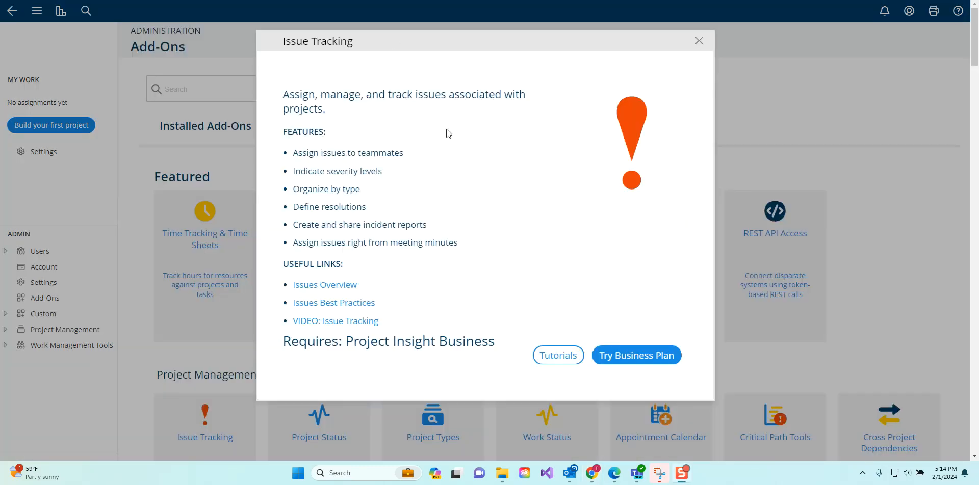
pyautogui.moveTo(557, 355)
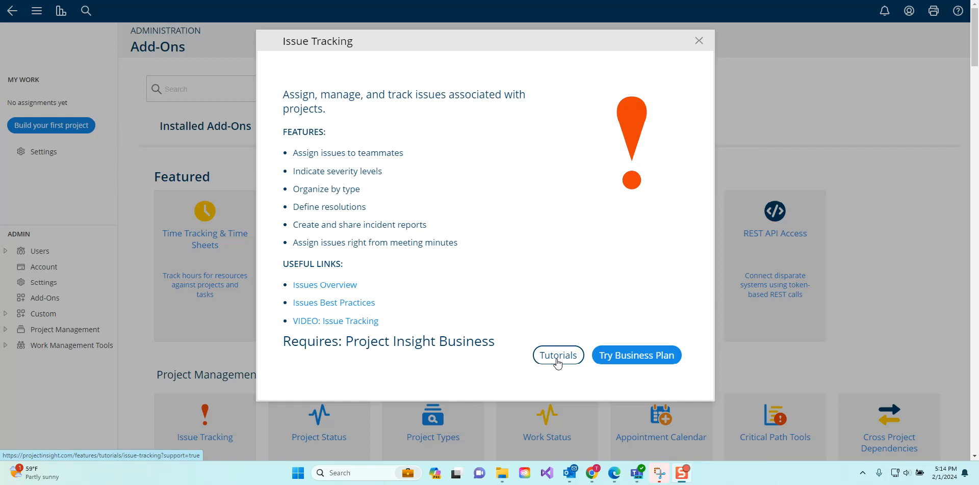
pyautogui.moveTo(560, 361)
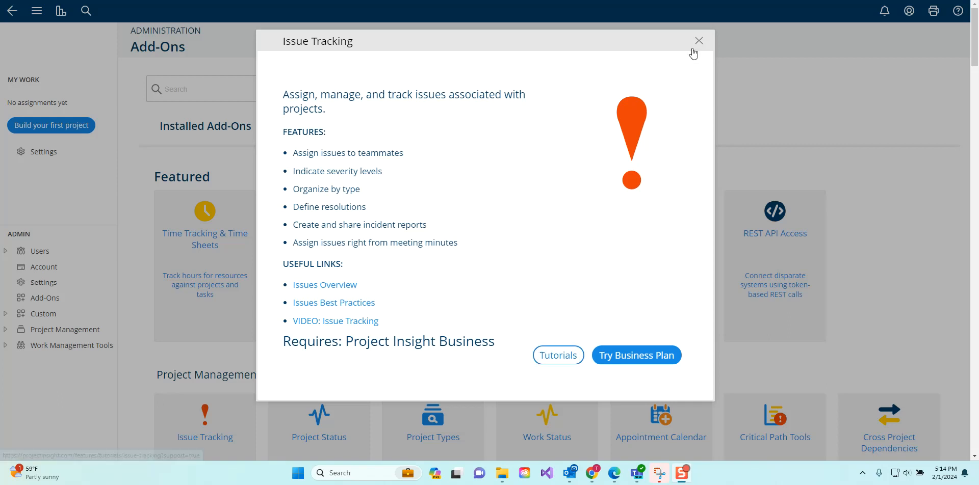
# Close the Issue Tracking details and browse down the add-on catalogue.
pyautogui.click(698, 40)
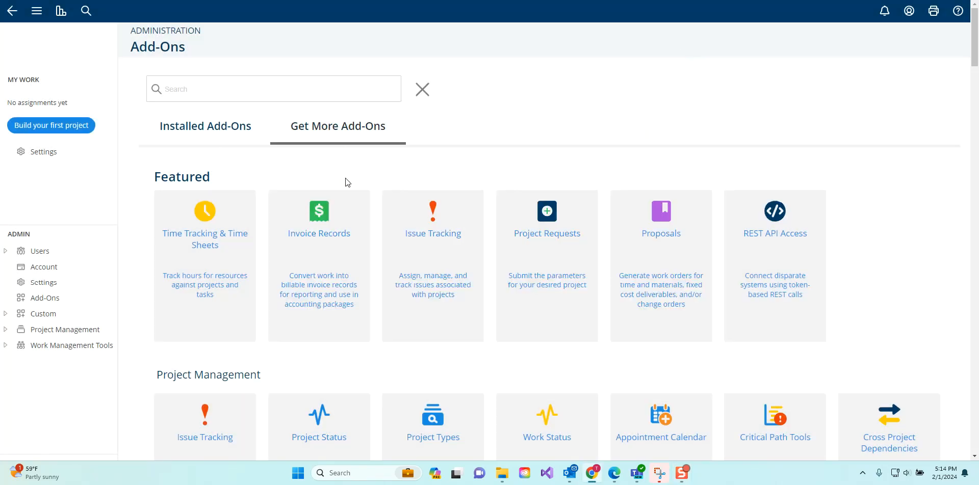
pyautogui.scroll(-3)
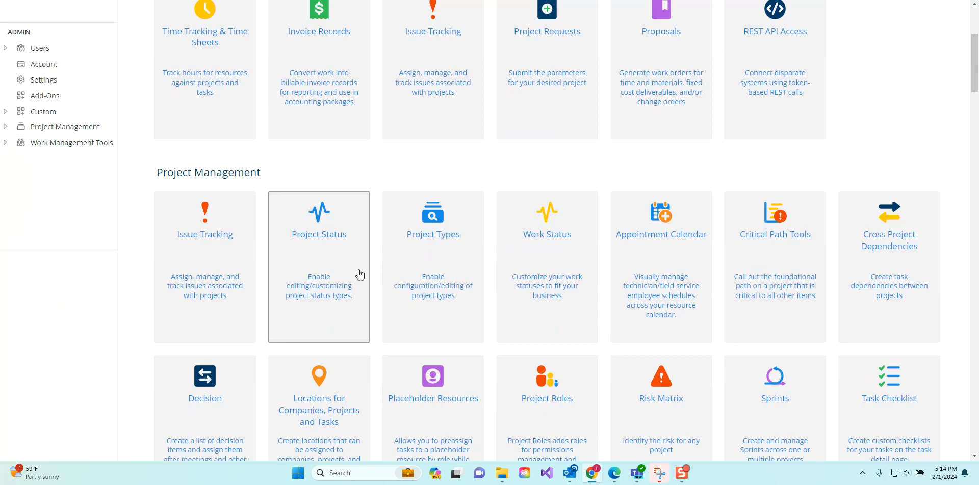
pyautogui.moveTo(546, 267)
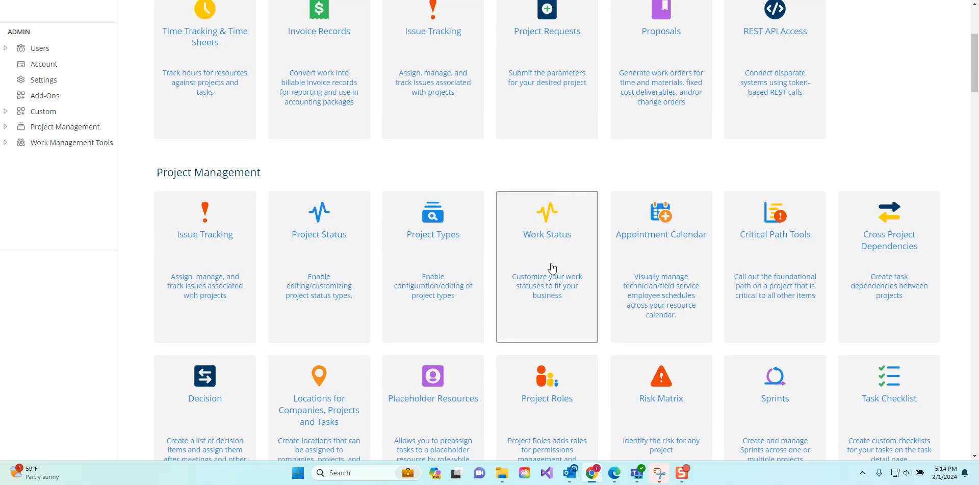
pyautogui.scroll(-3)
pyautogui.write('project')
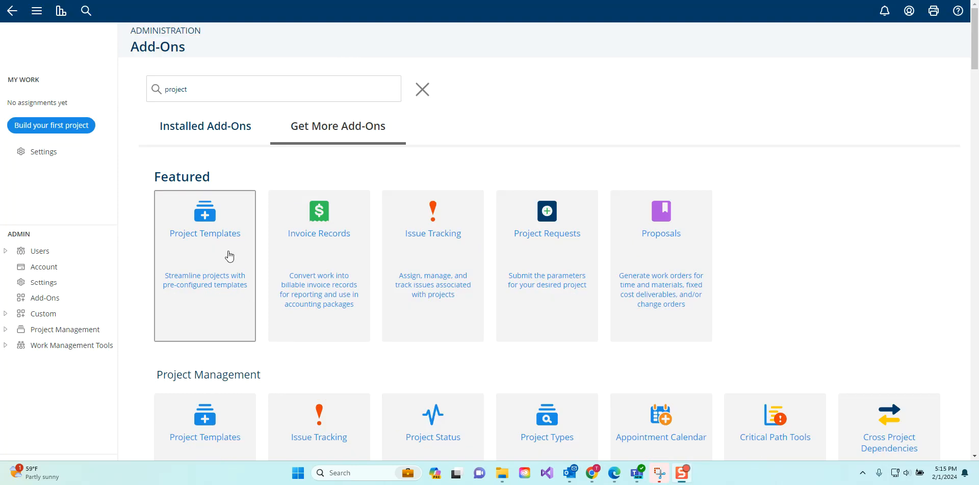
# Install the Project Templates add-on and confirm it among Desktop Tools, Mobile App, Projects and Tasks.
pyautogui.click(204, 221)
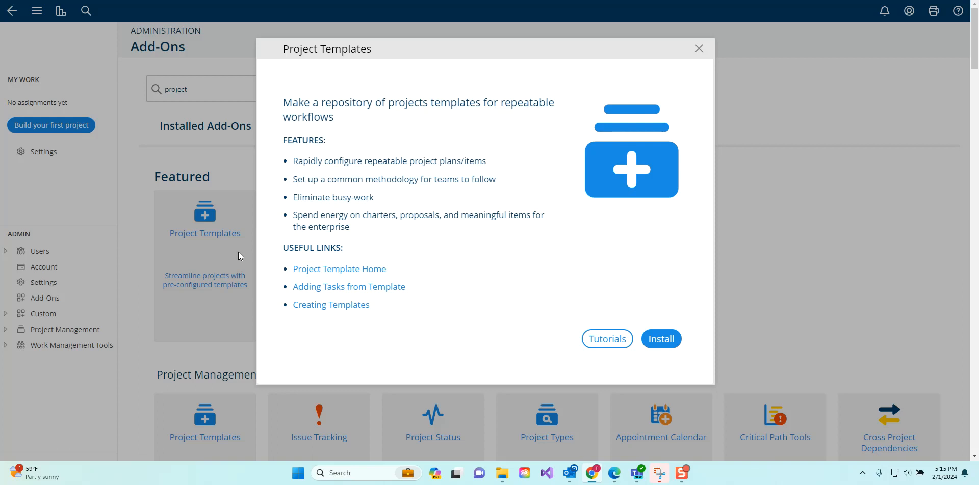
pyautogui.moveTo(535, 370)
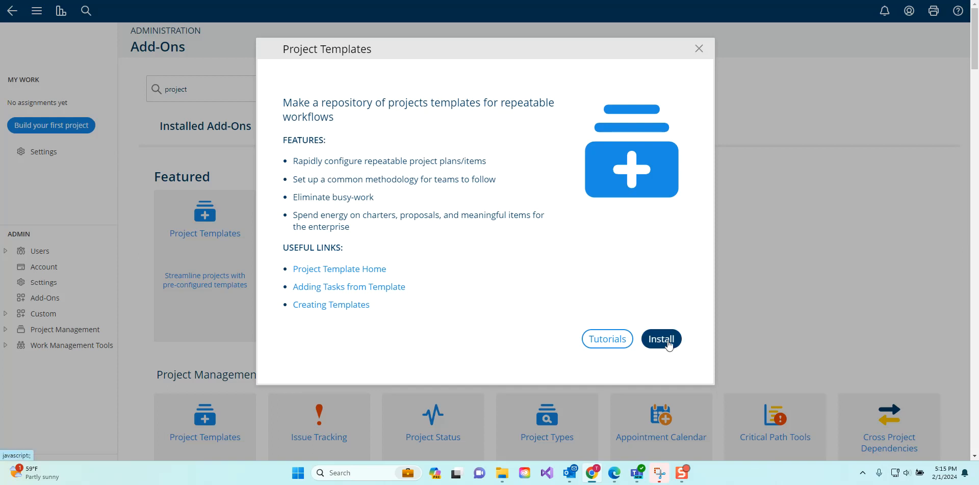
pyautogui.click(660, 340)
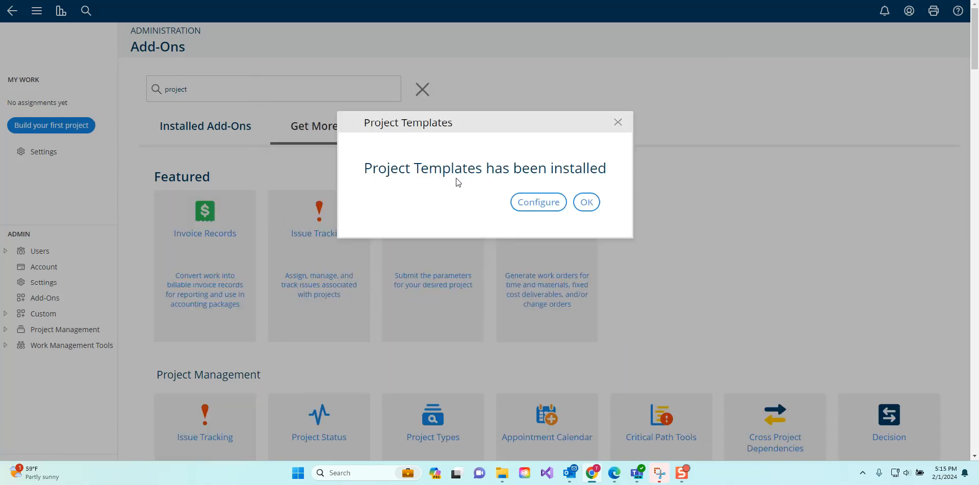
pyautogui.click(585, 201)
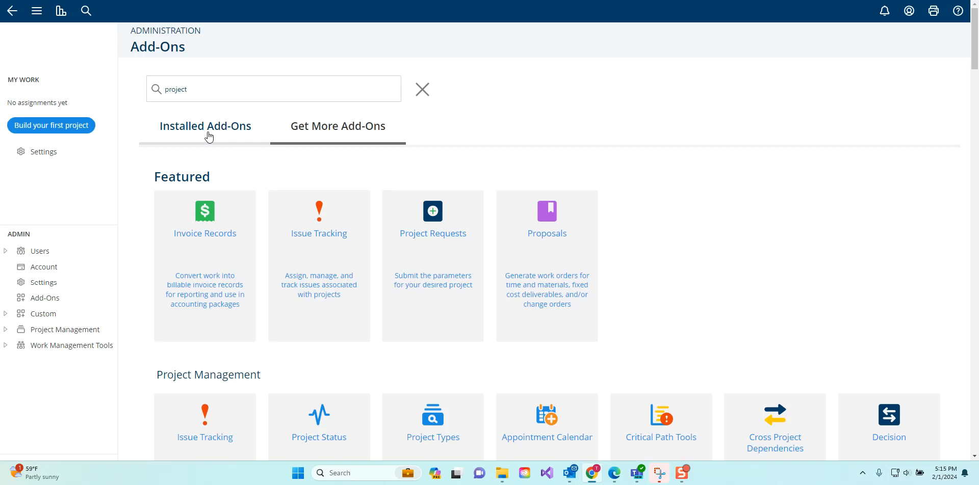
pyautogui.click(205, 125)
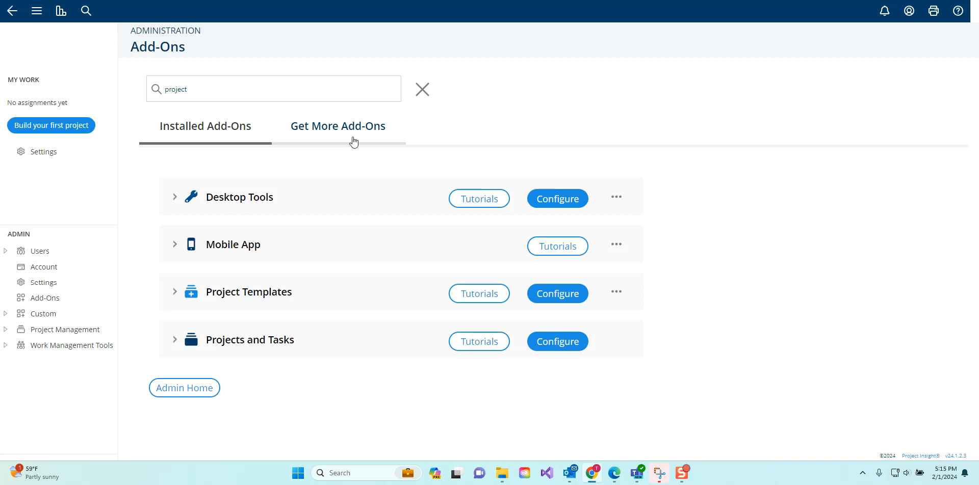
# Search the Get More Add-Ons catalogue for integrations, review the Integrations section, then clear the filter.
pyautogui.click(337, 127)
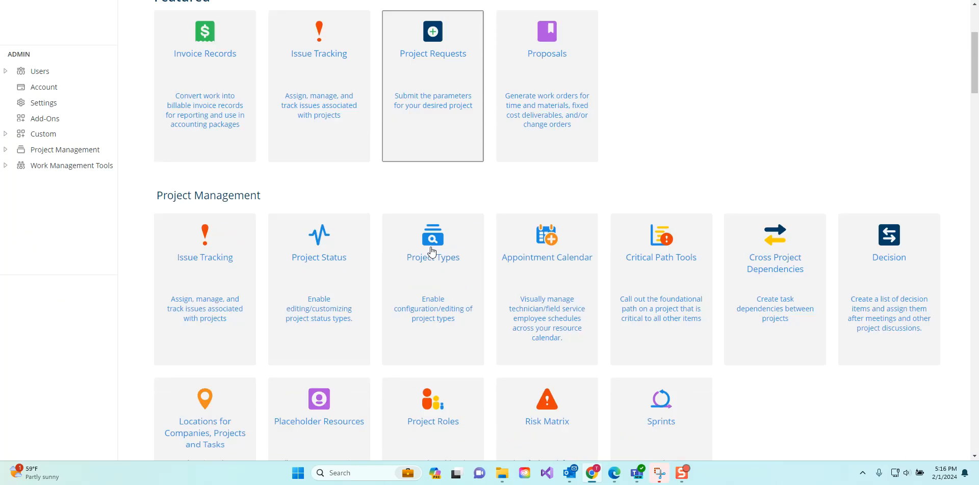
pyautogui.write('proje')
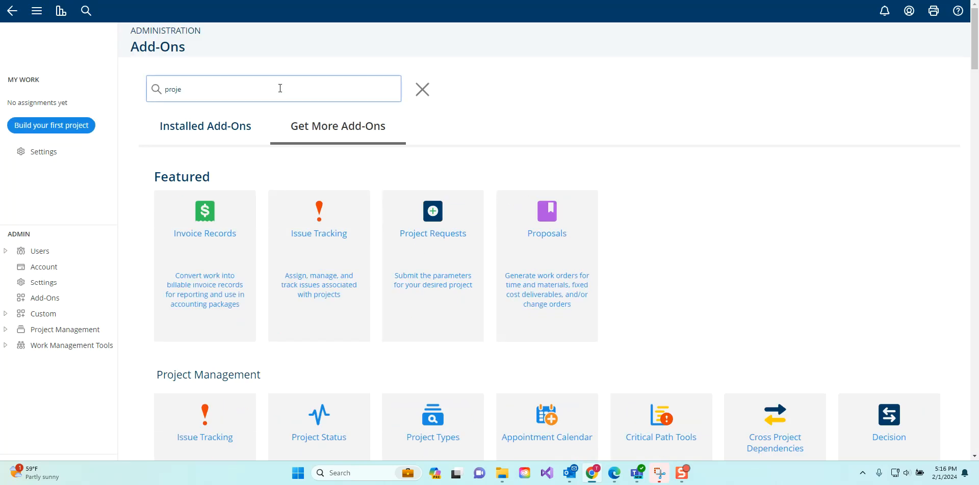
pyautogui.write('integration')
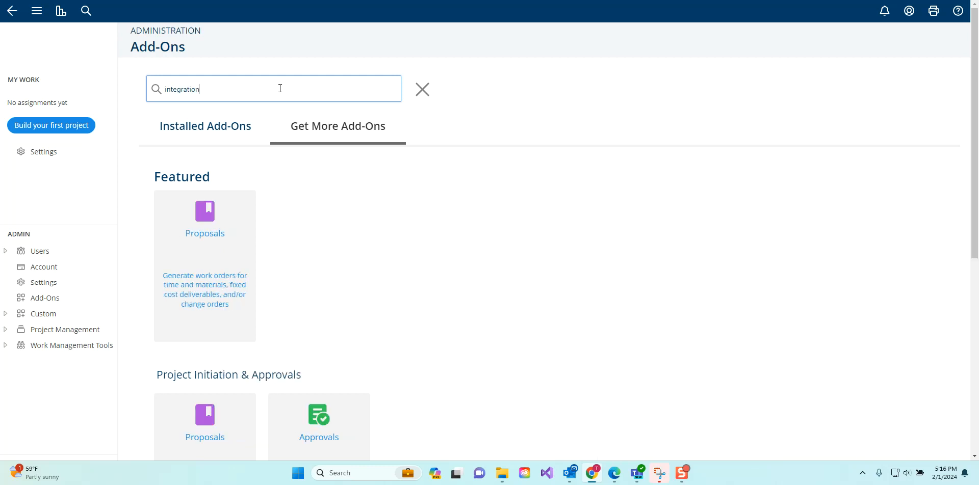
pyautogui.scroll(-3)
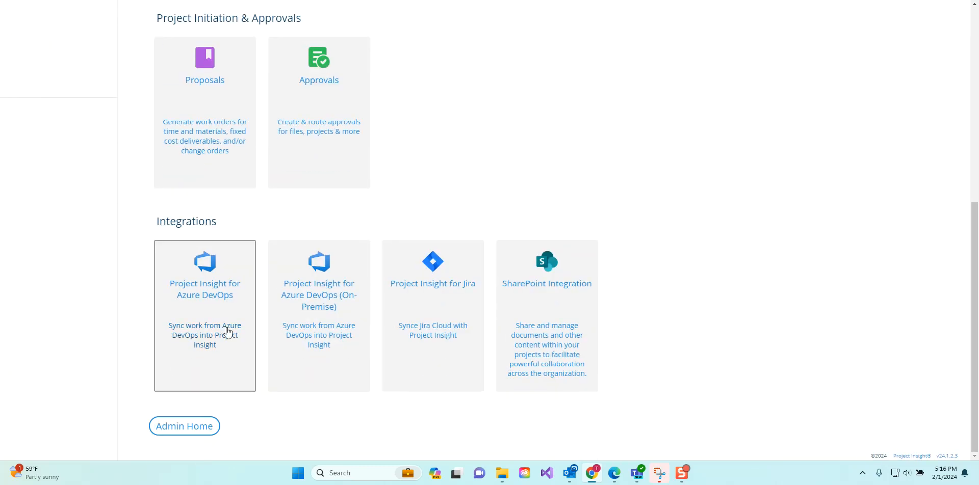
pyautogui.moveTo(515, 325)
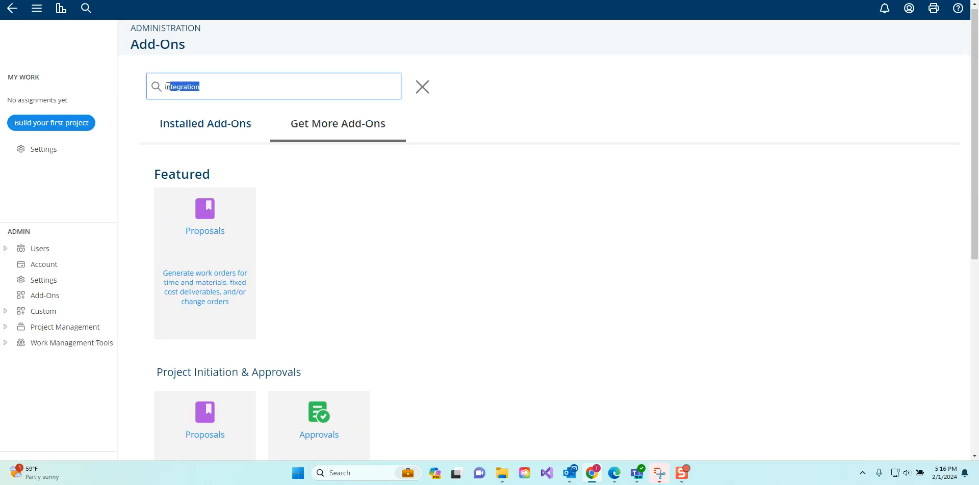
pyautogui.click(422, 86)
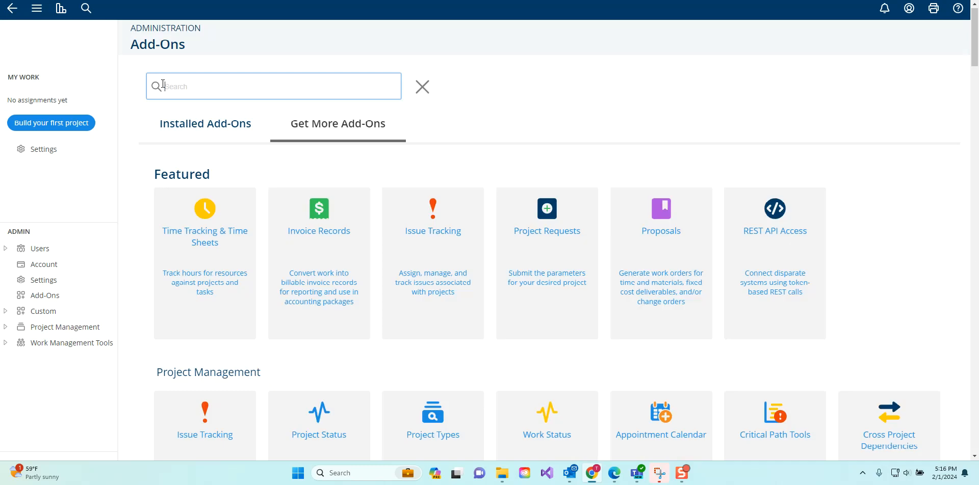
pyautogui.moveTo(605, 99)
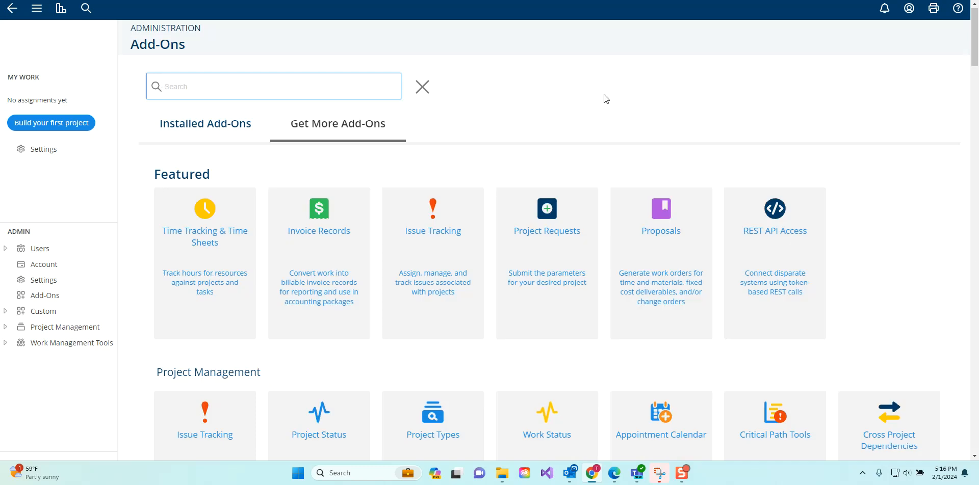
pyautogui.moveTo(605, 110)
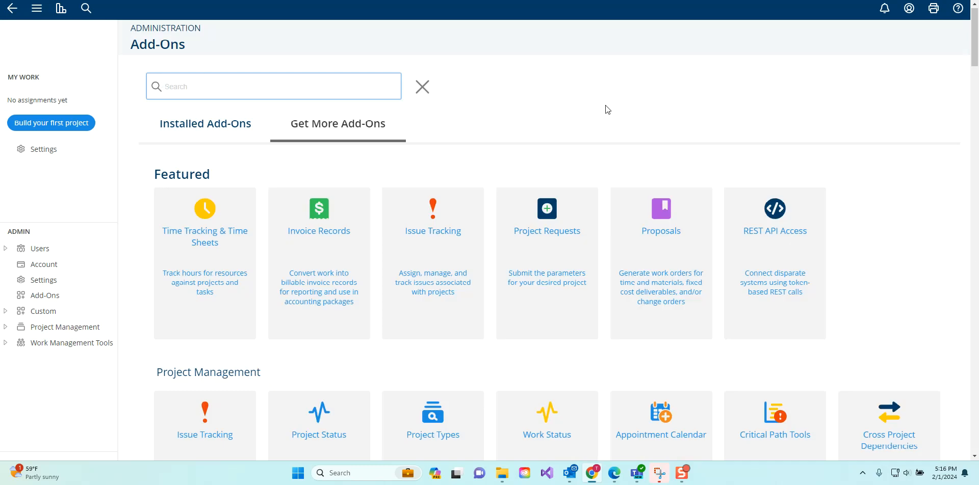